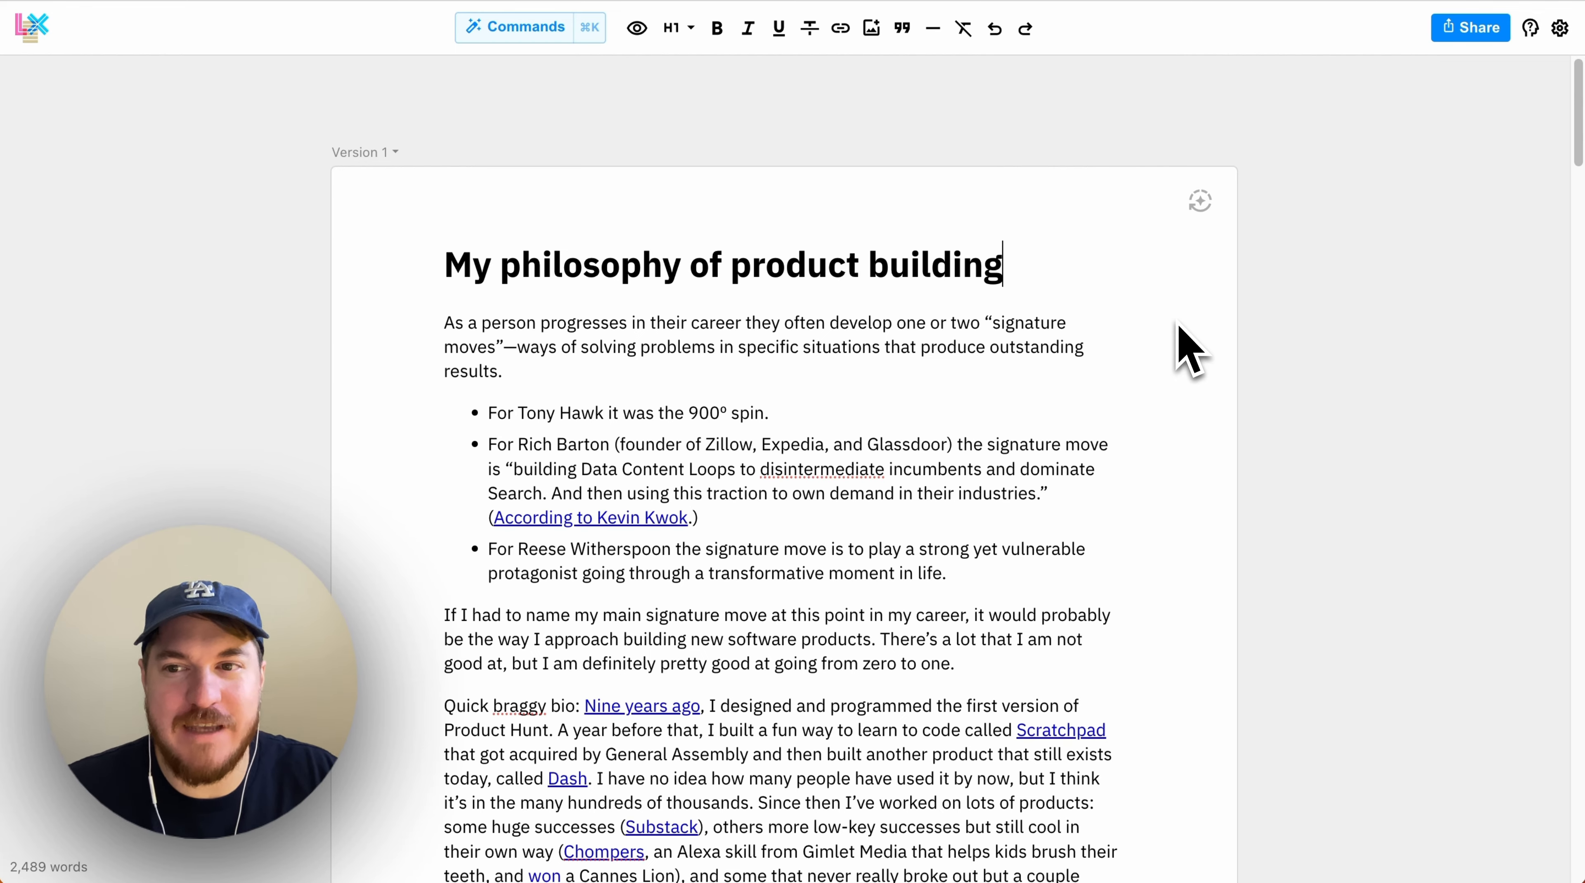
pyautogui.moveTo(1481, 212)
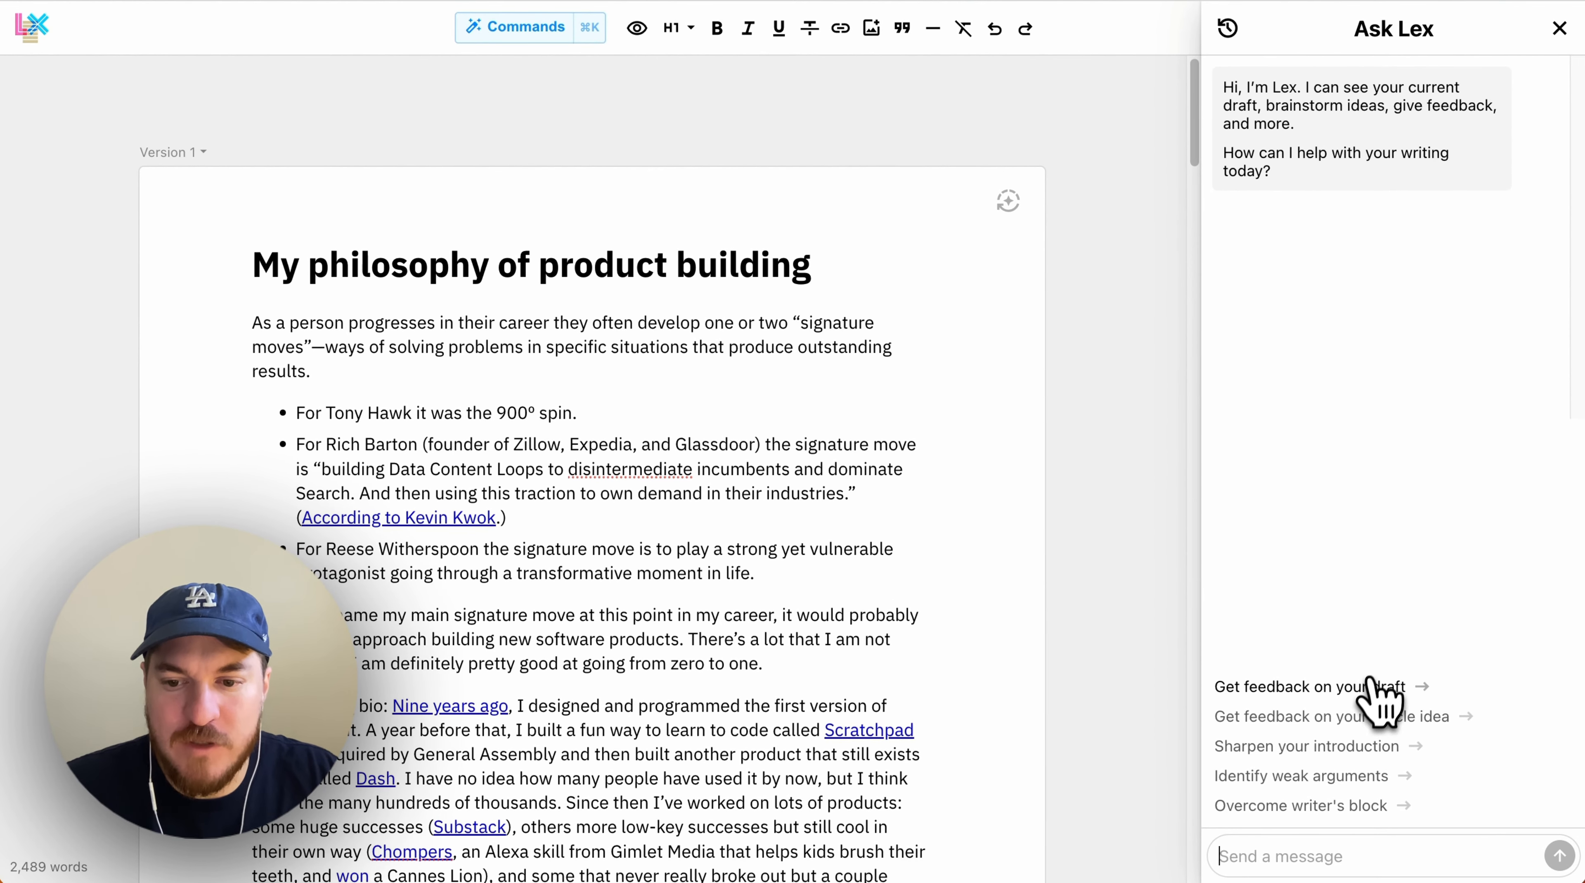
# Request the 'Get feedback on your draft' suggestion and read through the section-by-section critique
pyautogui.click(1314, 686)
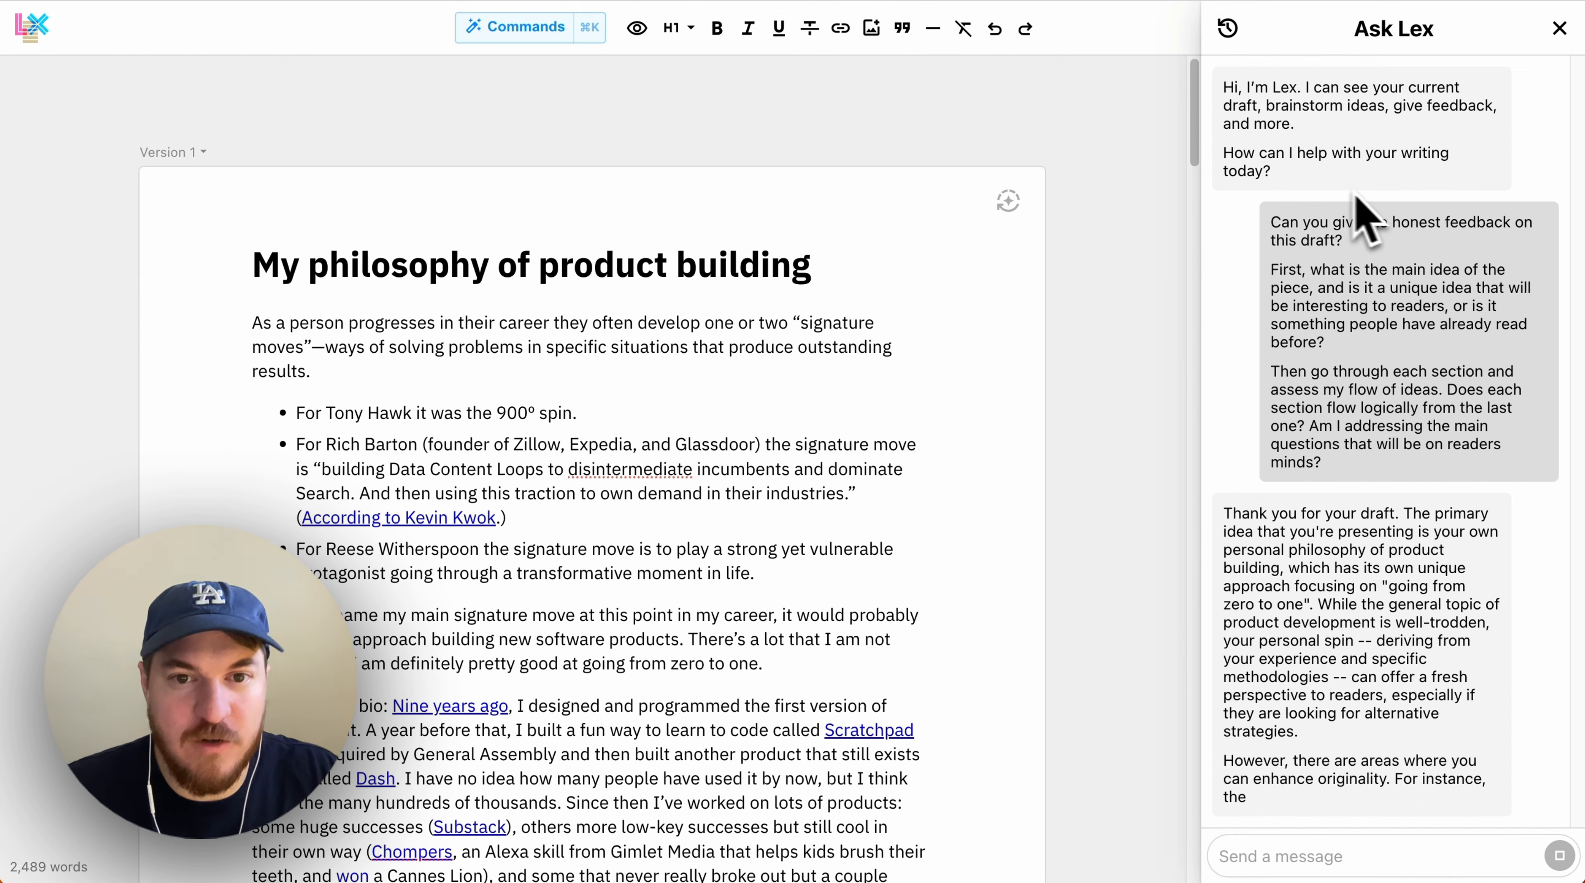
pyautogui.scroll(-3)
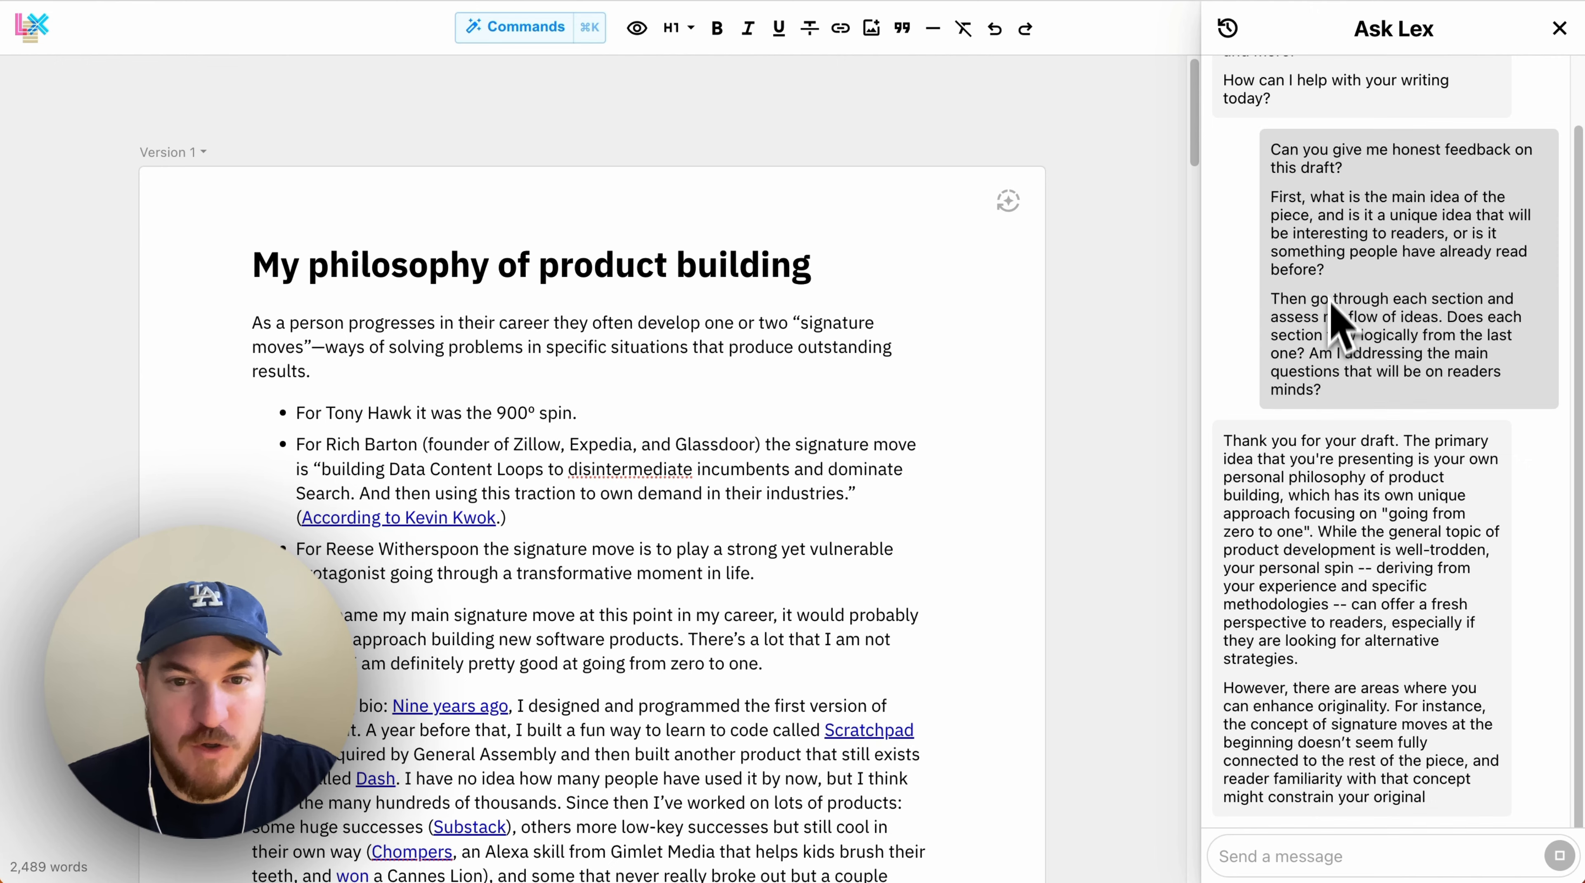
pyautogui.scroll(-3)
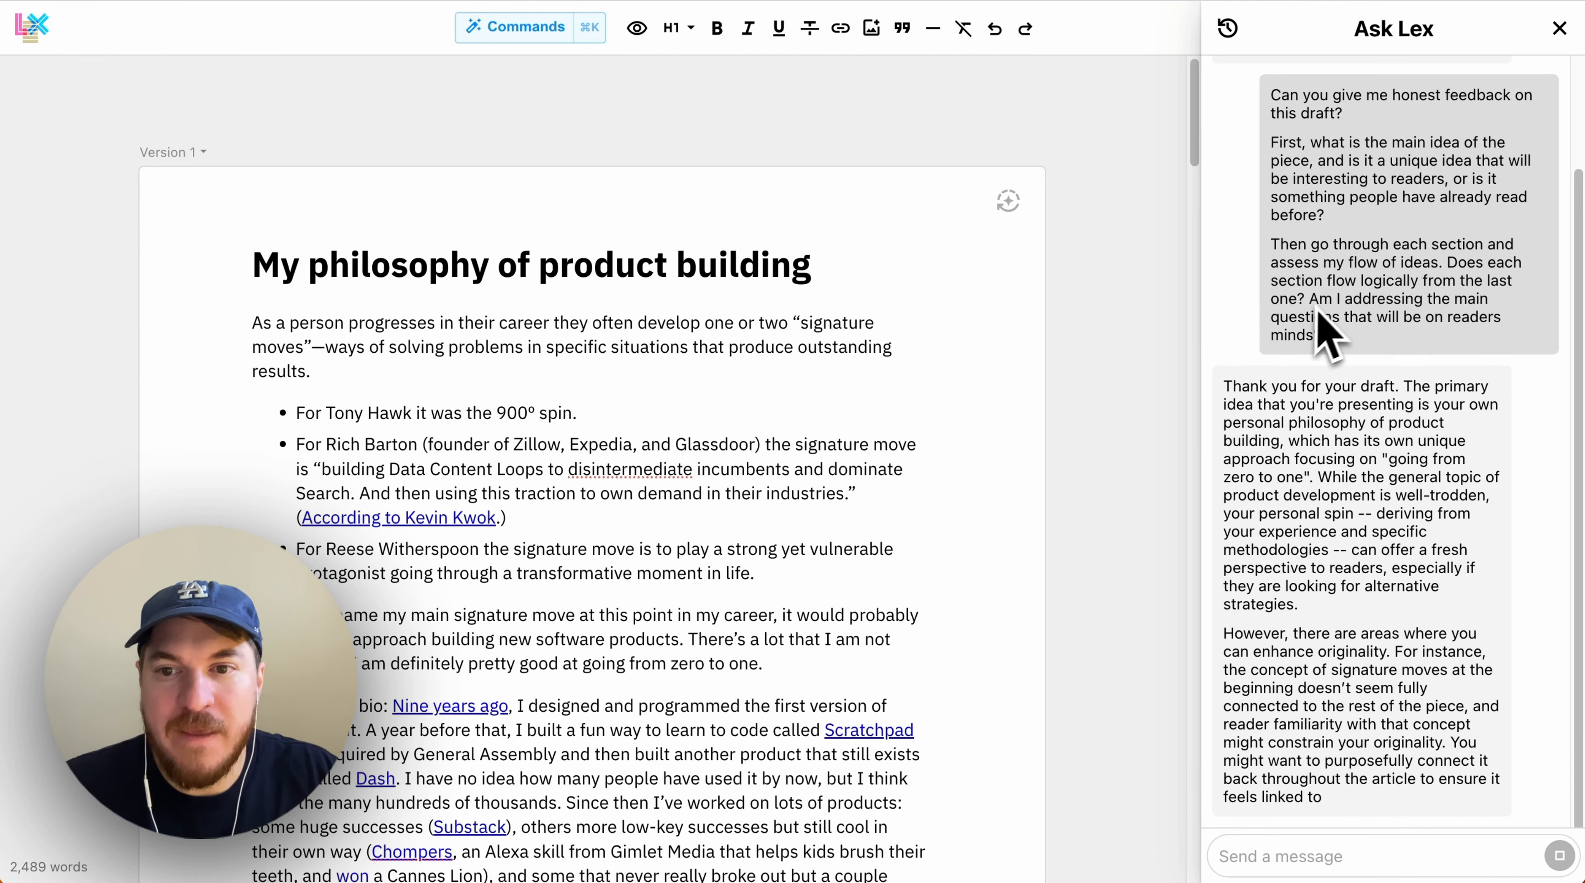
pyautogui.scroll(-3)
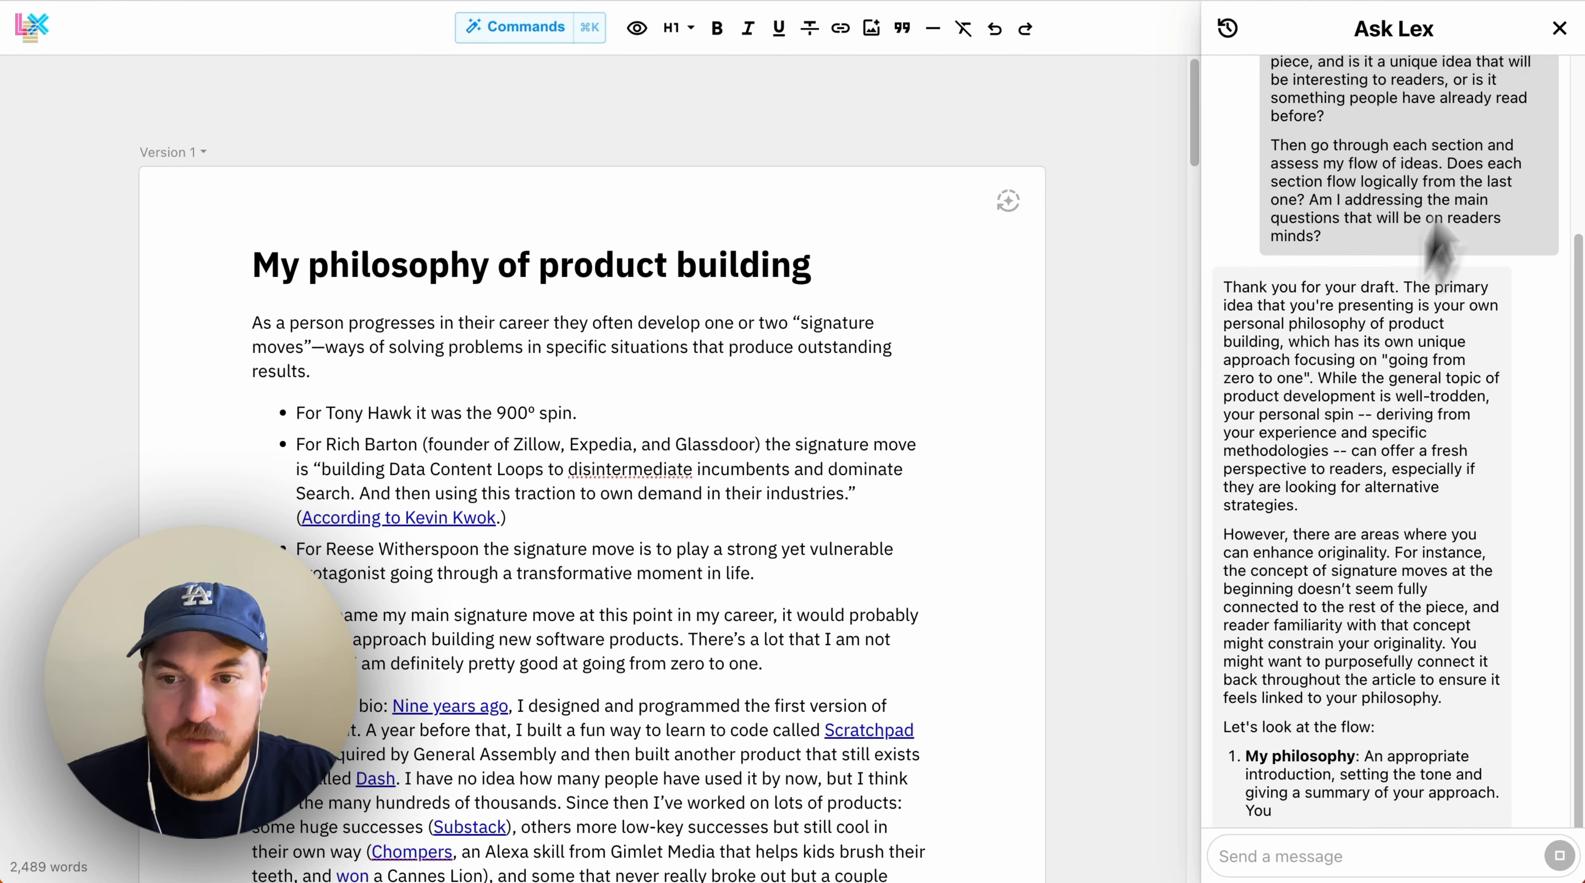
pyautogui.scroll(-3)
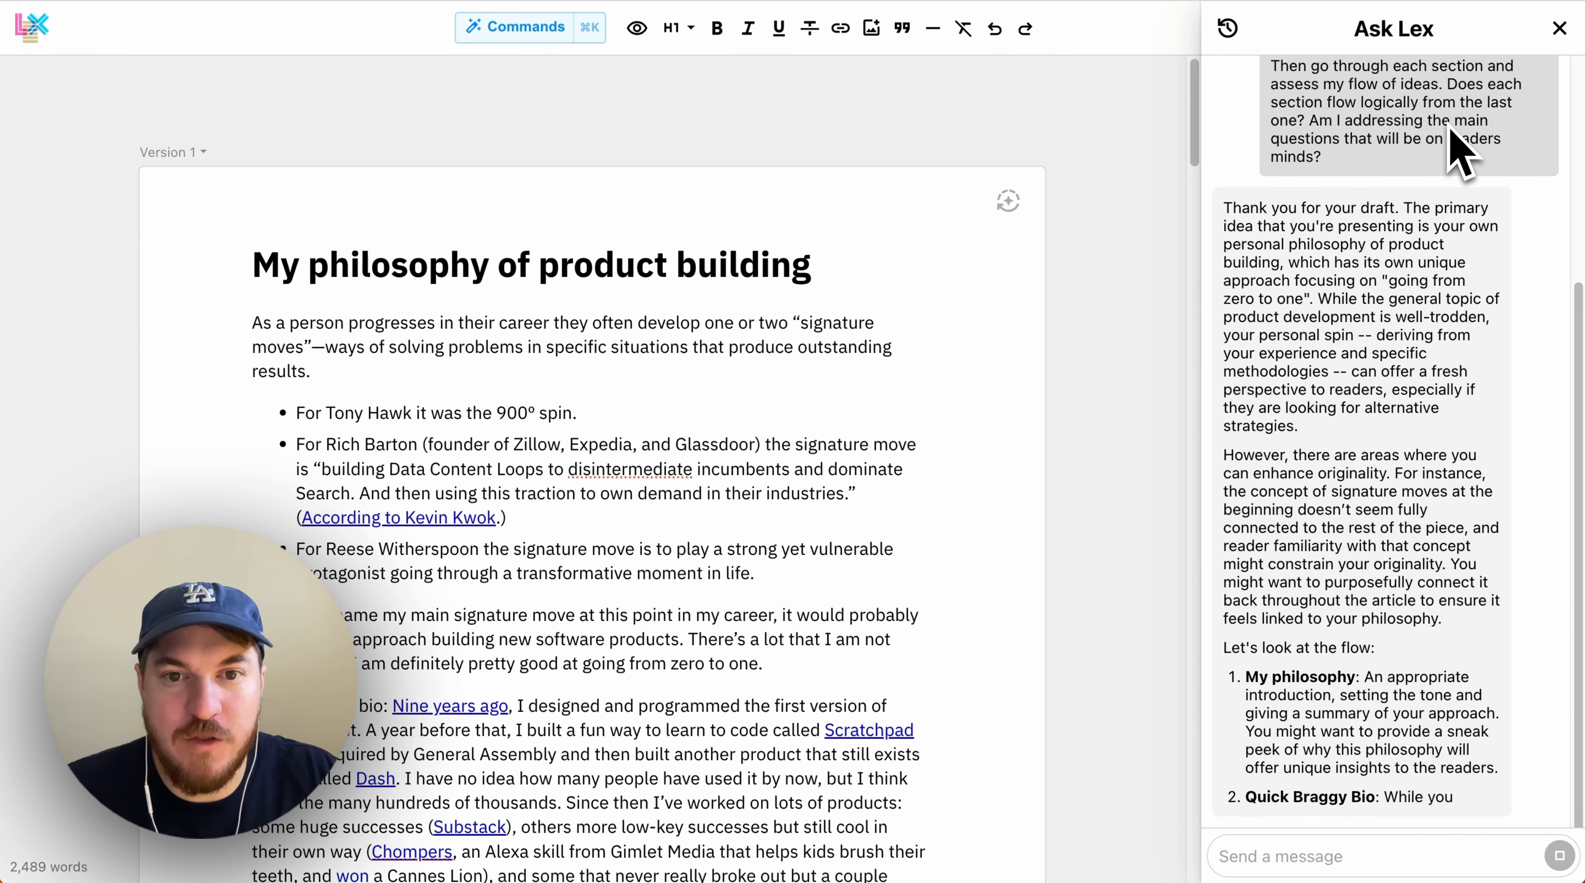
pyautogui.scroll(-3)
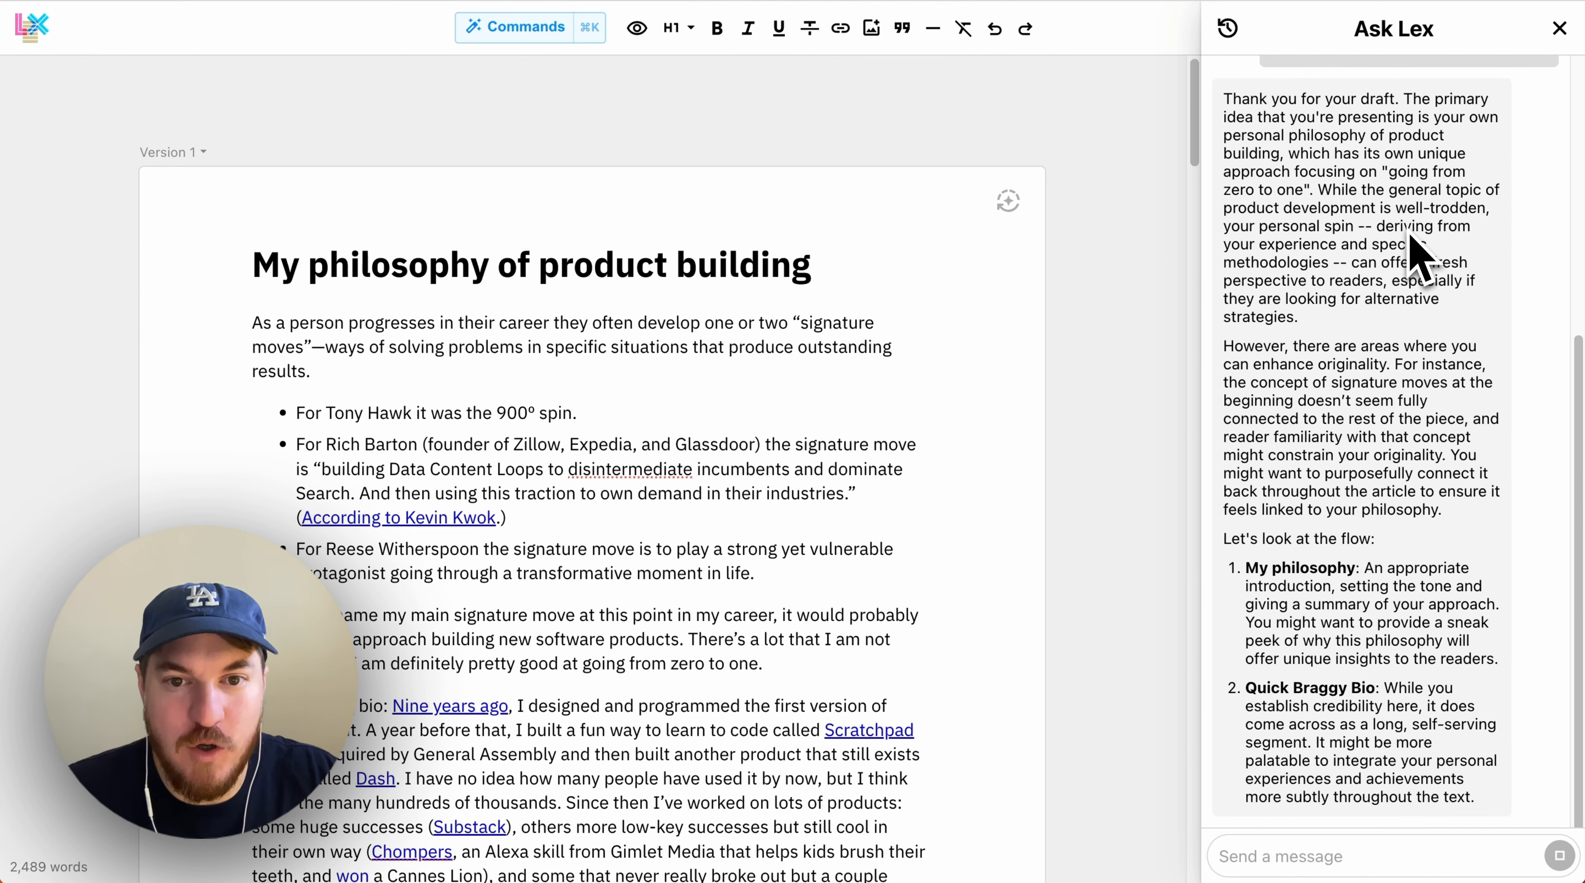
pyautogui.scroll(-3)
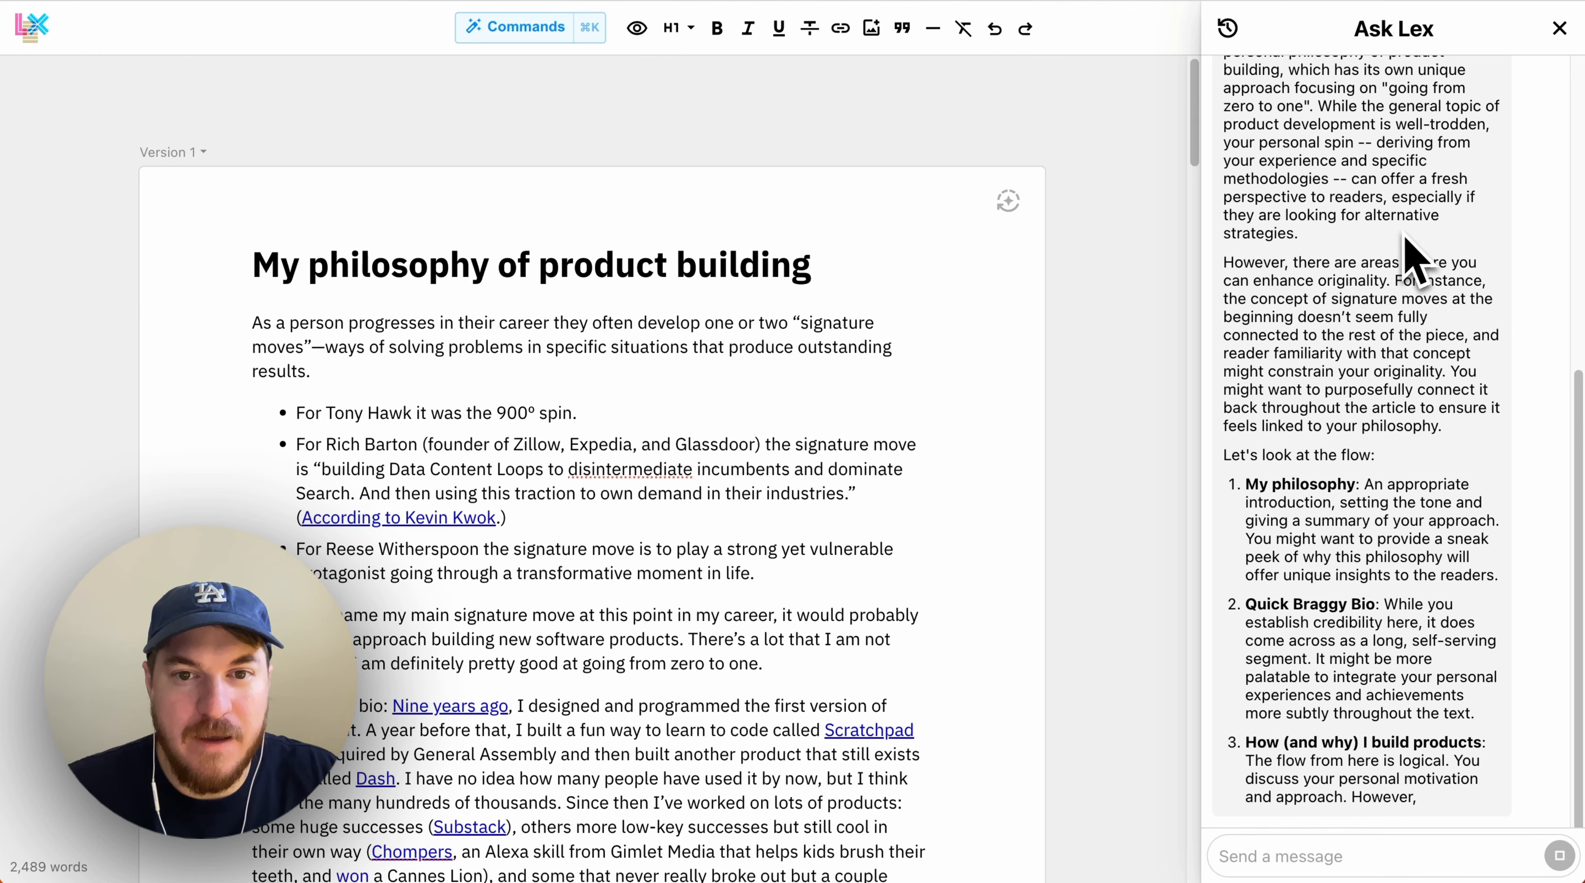
pyautogui.scroll(-3)
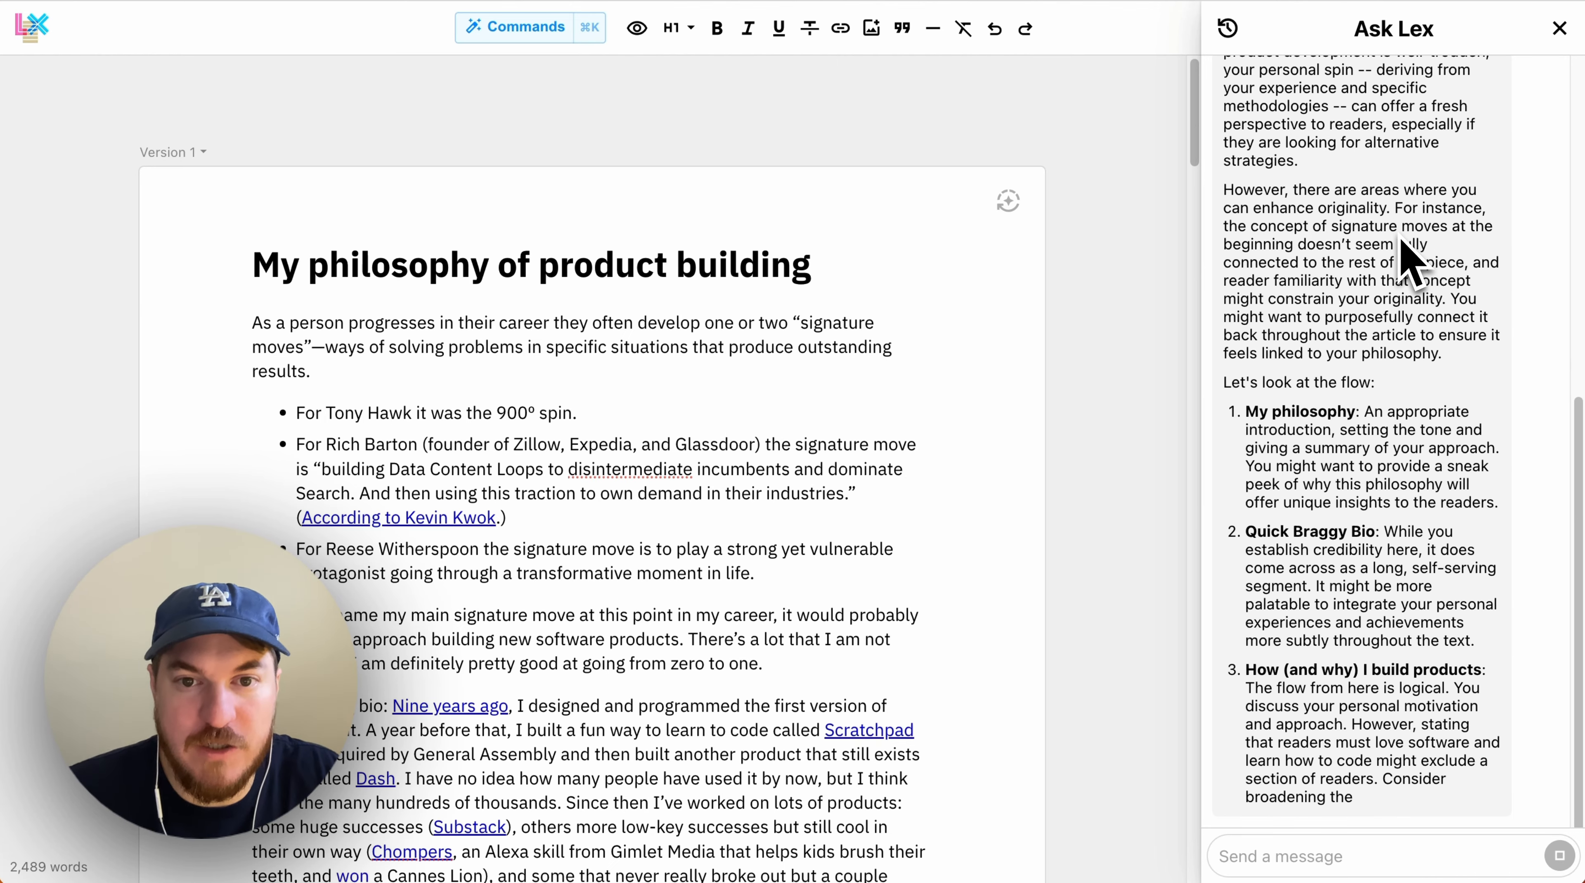
pyautogui.scroll(-3)
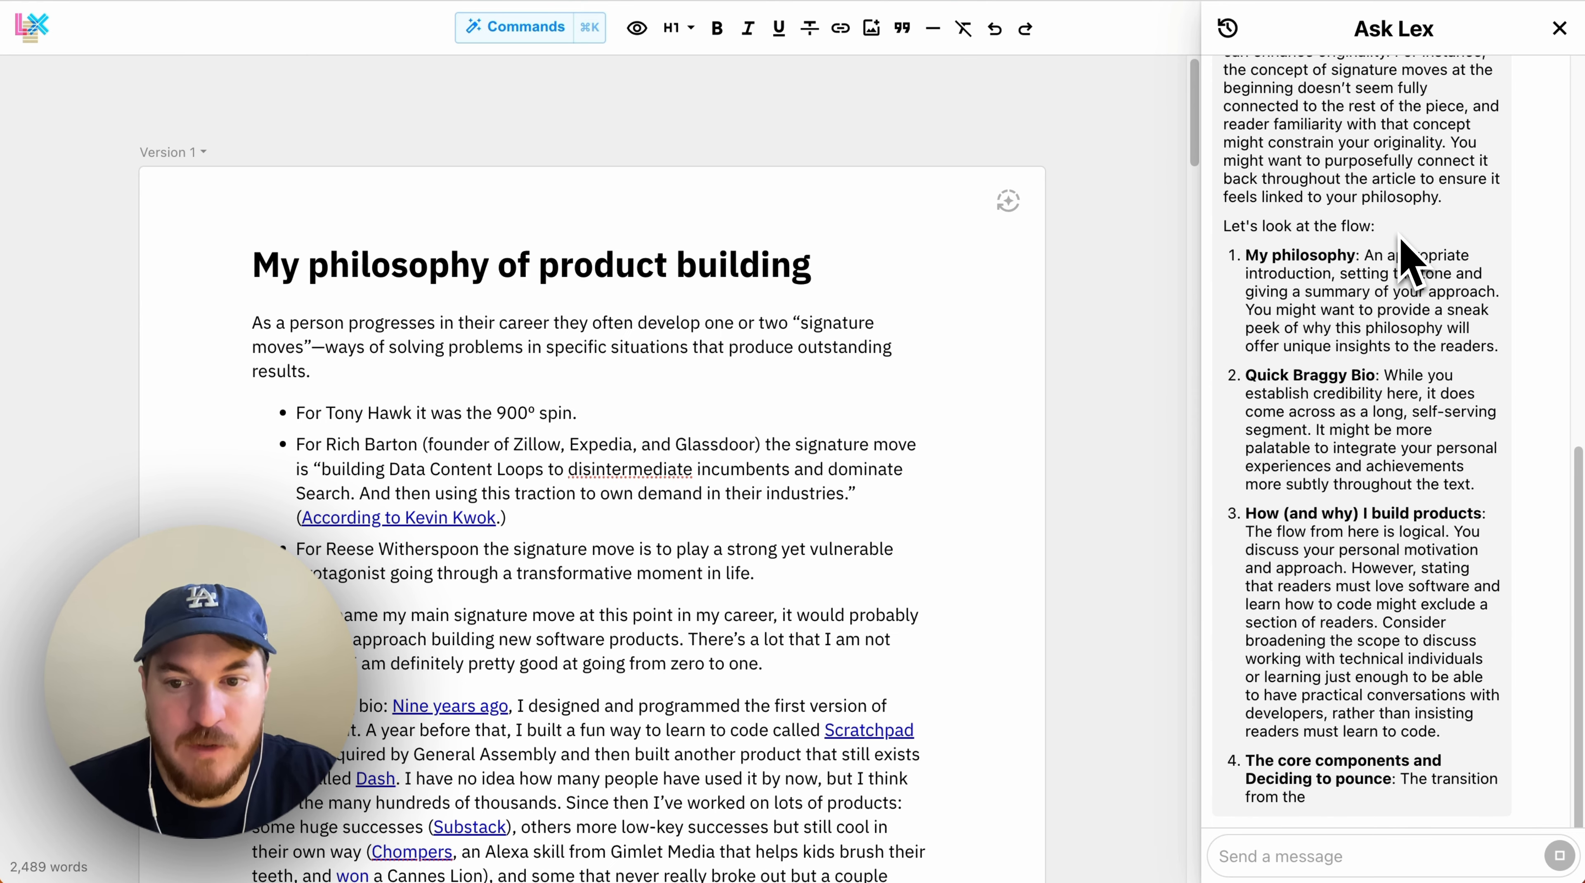
pyautogui.scroll(-3)
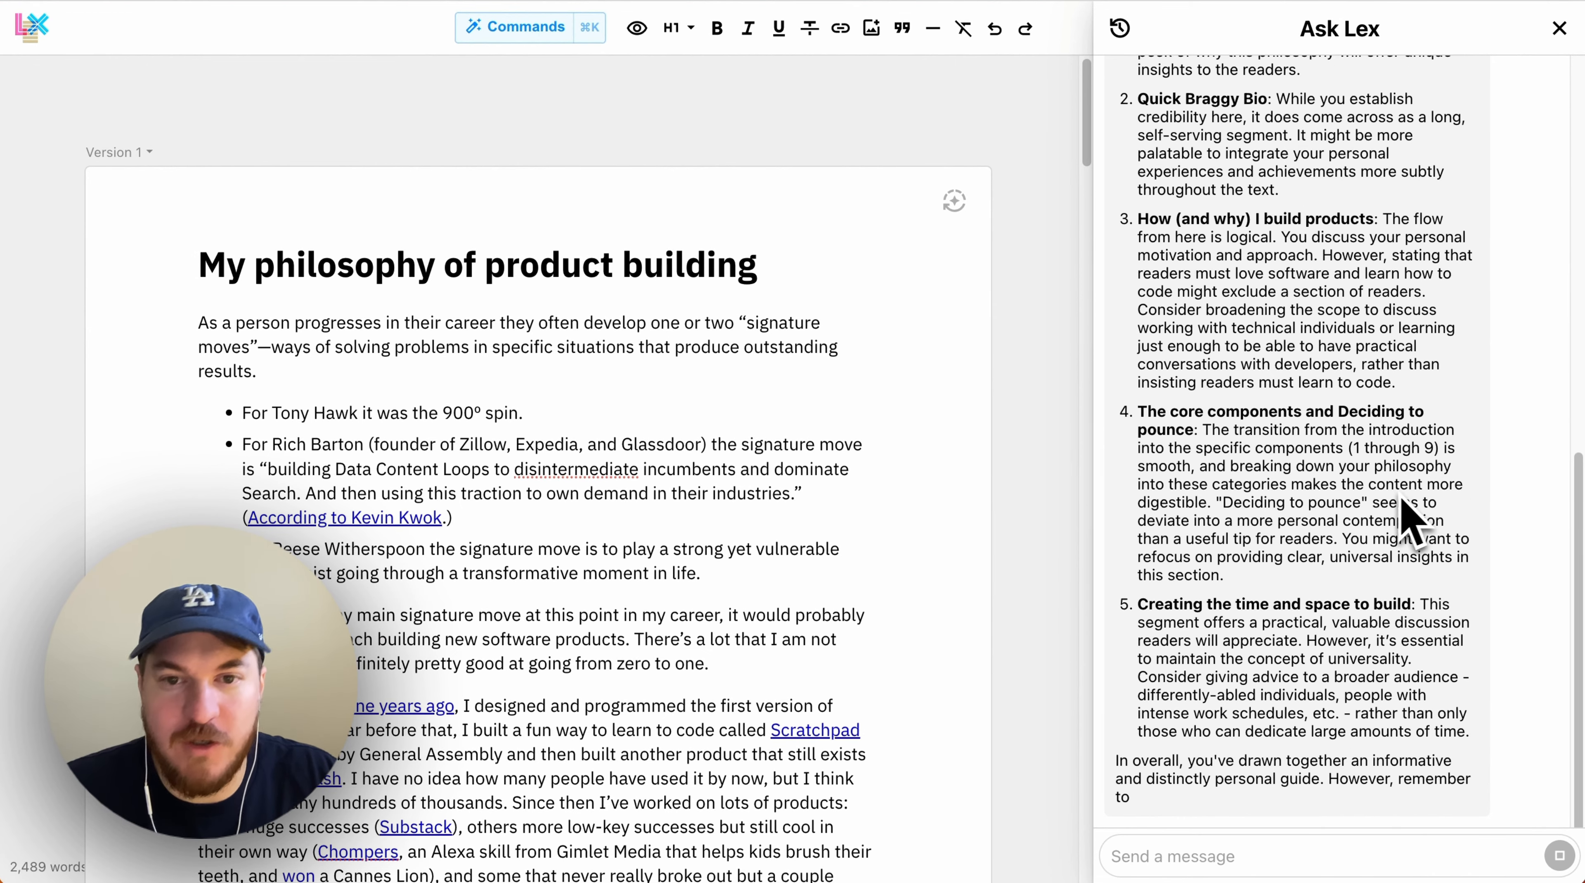
# Show the history list of earlier draft-feedback conversations in the Ask Lex panel
pyautogui.scroll(-3)
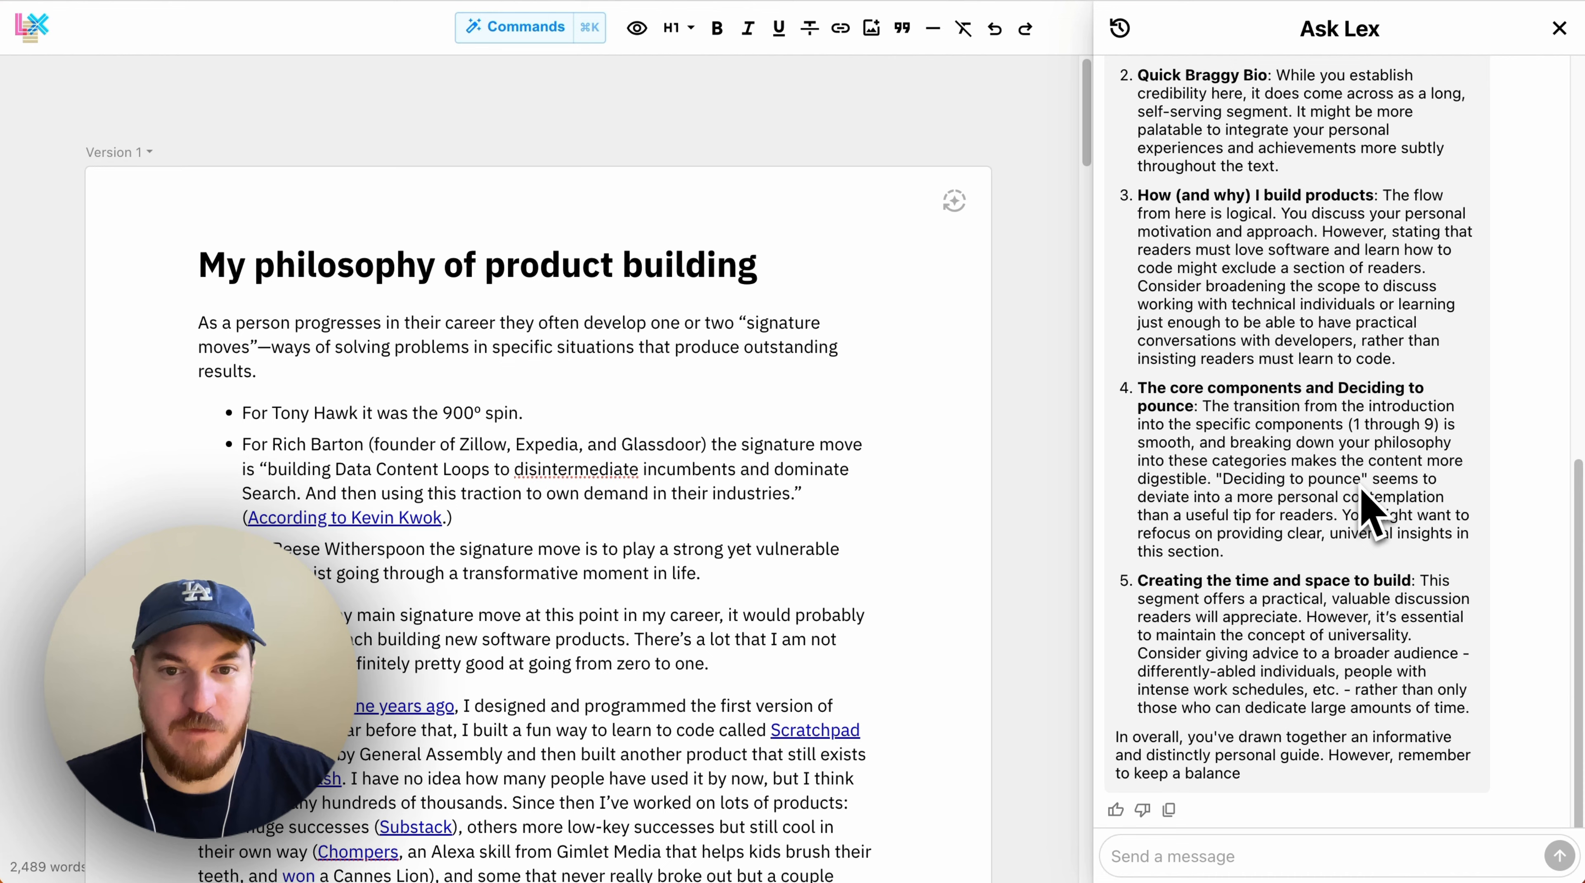
pyautogui.moveTo(1355, 521)
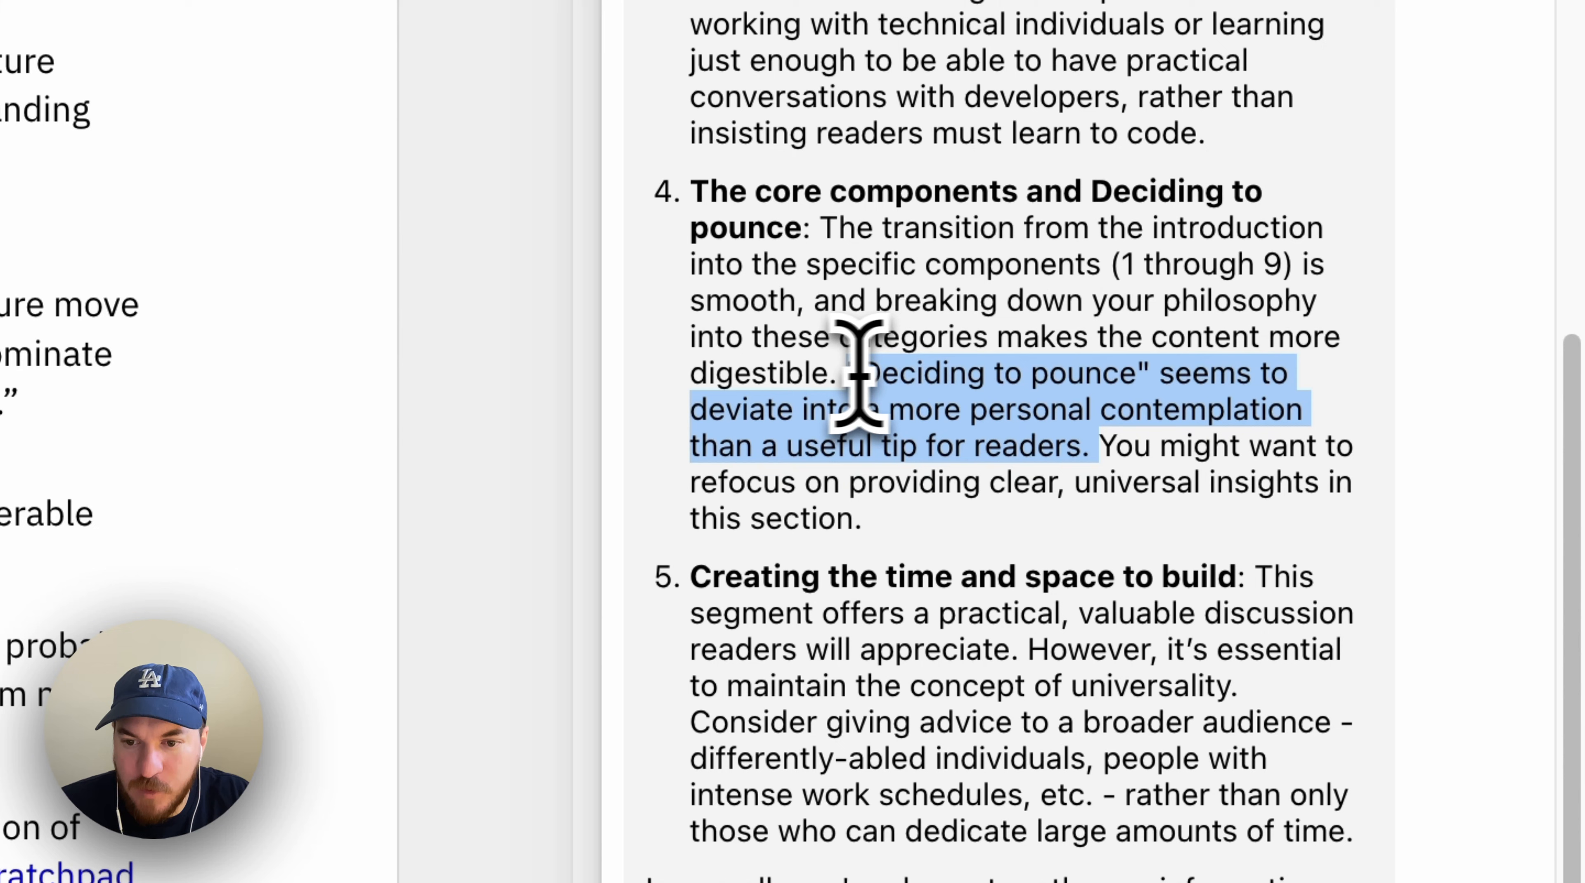
pyautogui.moveTo(1001, 404)
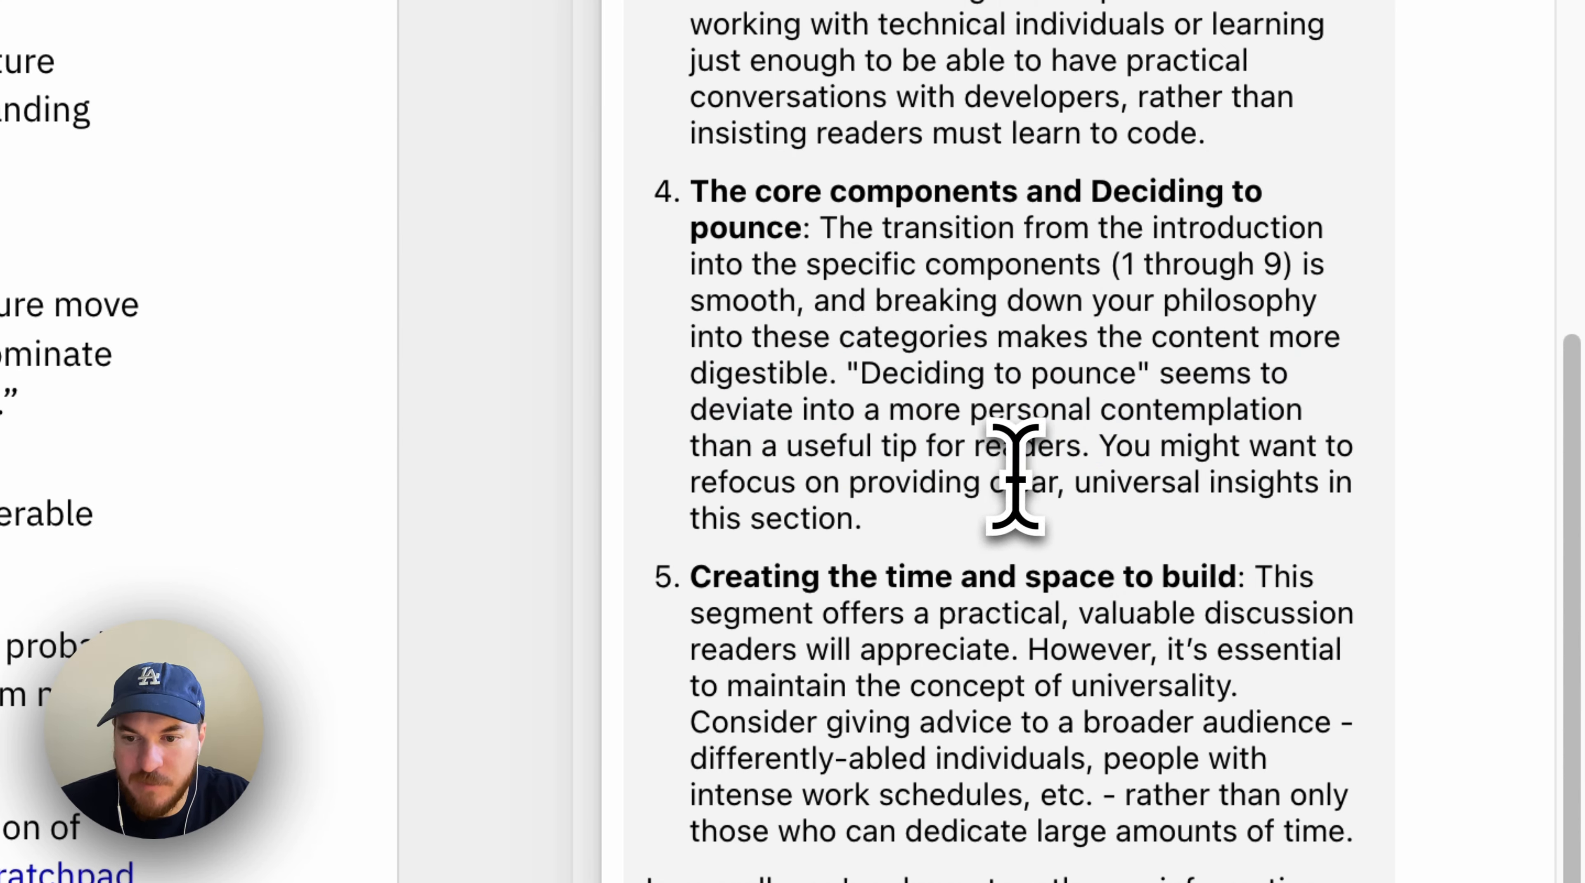
pyautogui.moveTo(1303, 481)
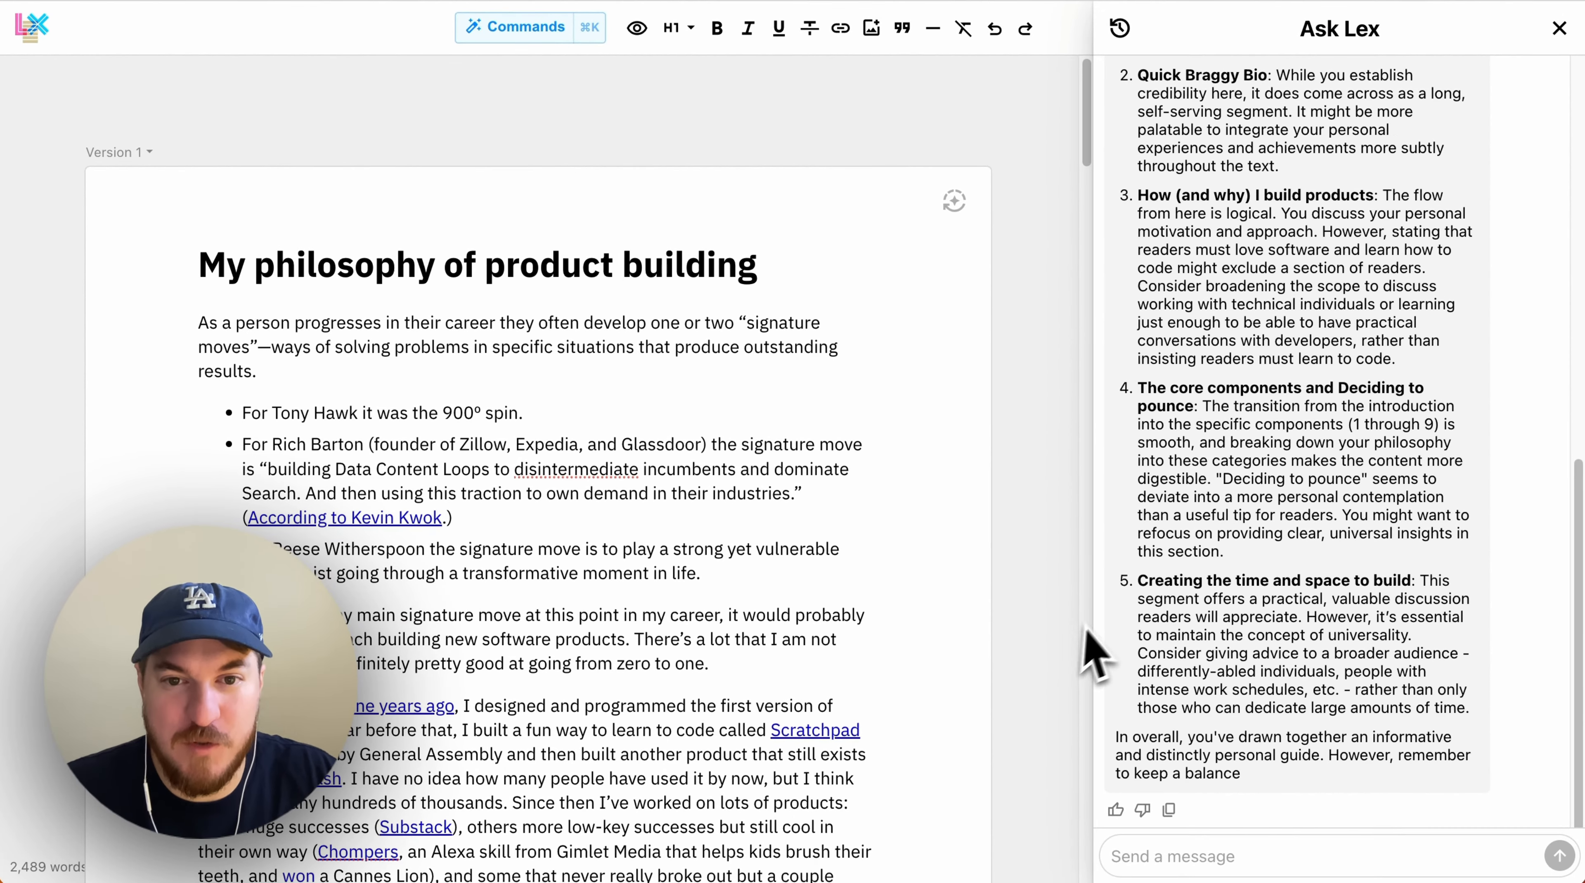
pyautogui.moveTo(1415, 554)
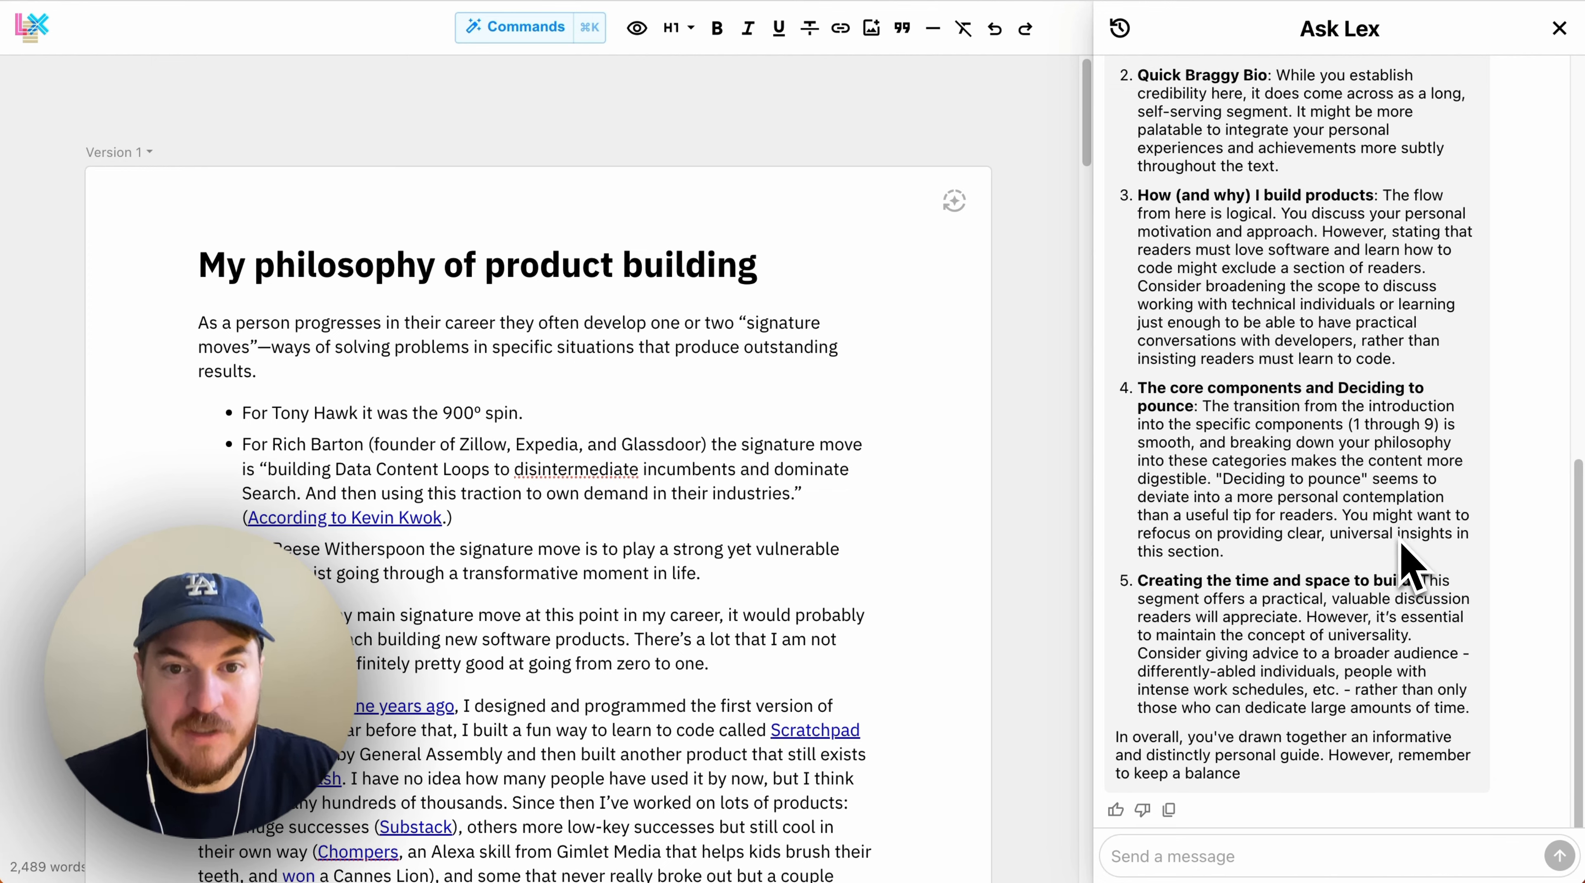
pyautogui.moveTo(1405, 572)
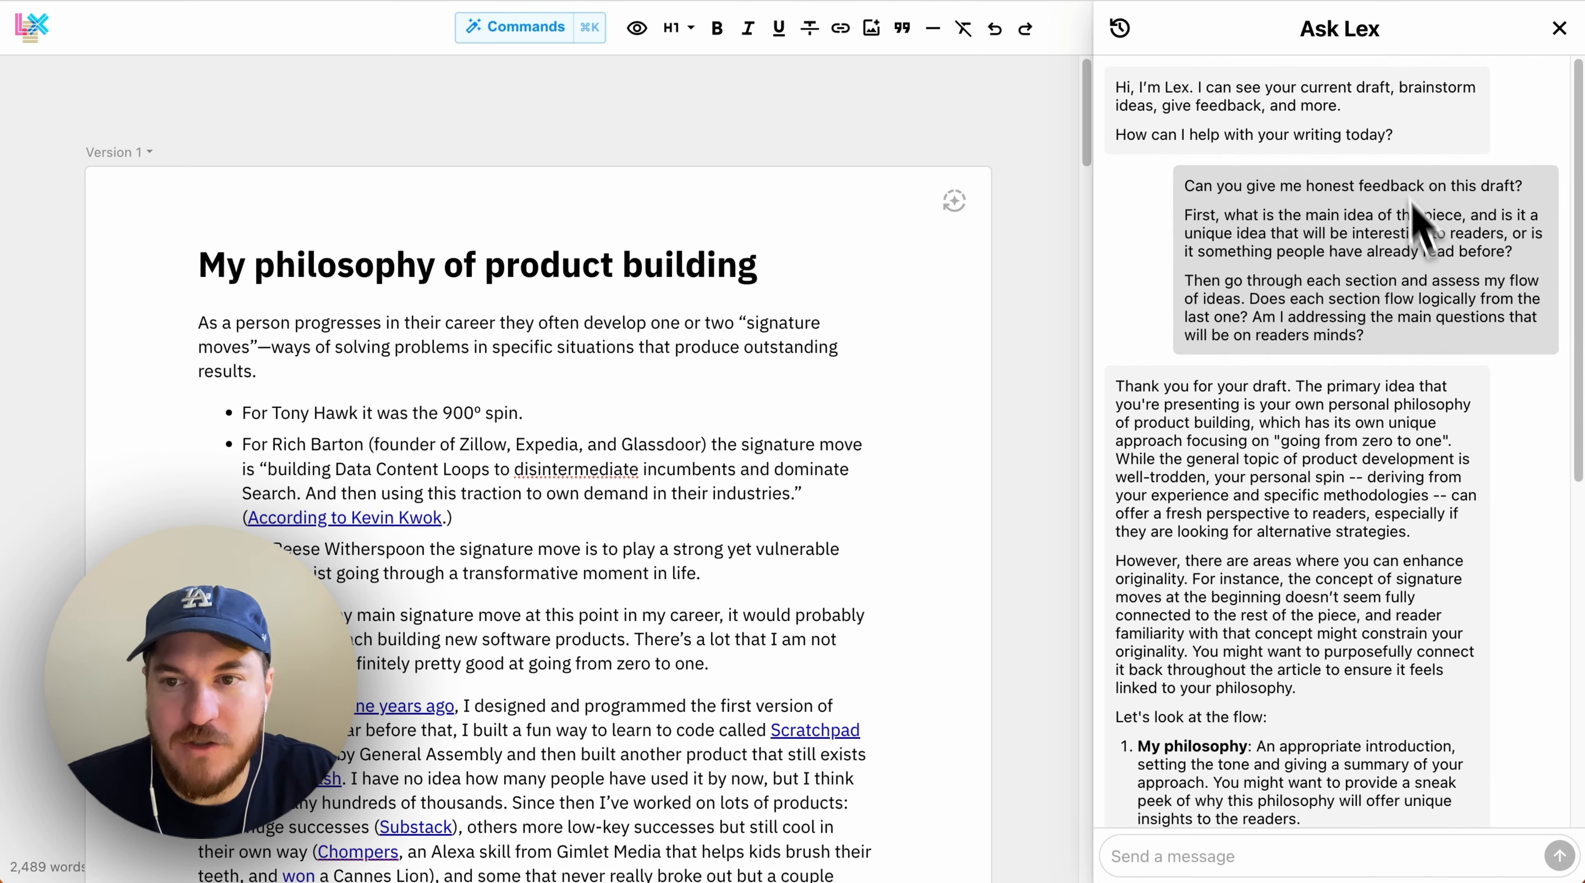
pyautogui.click(1118, 28)
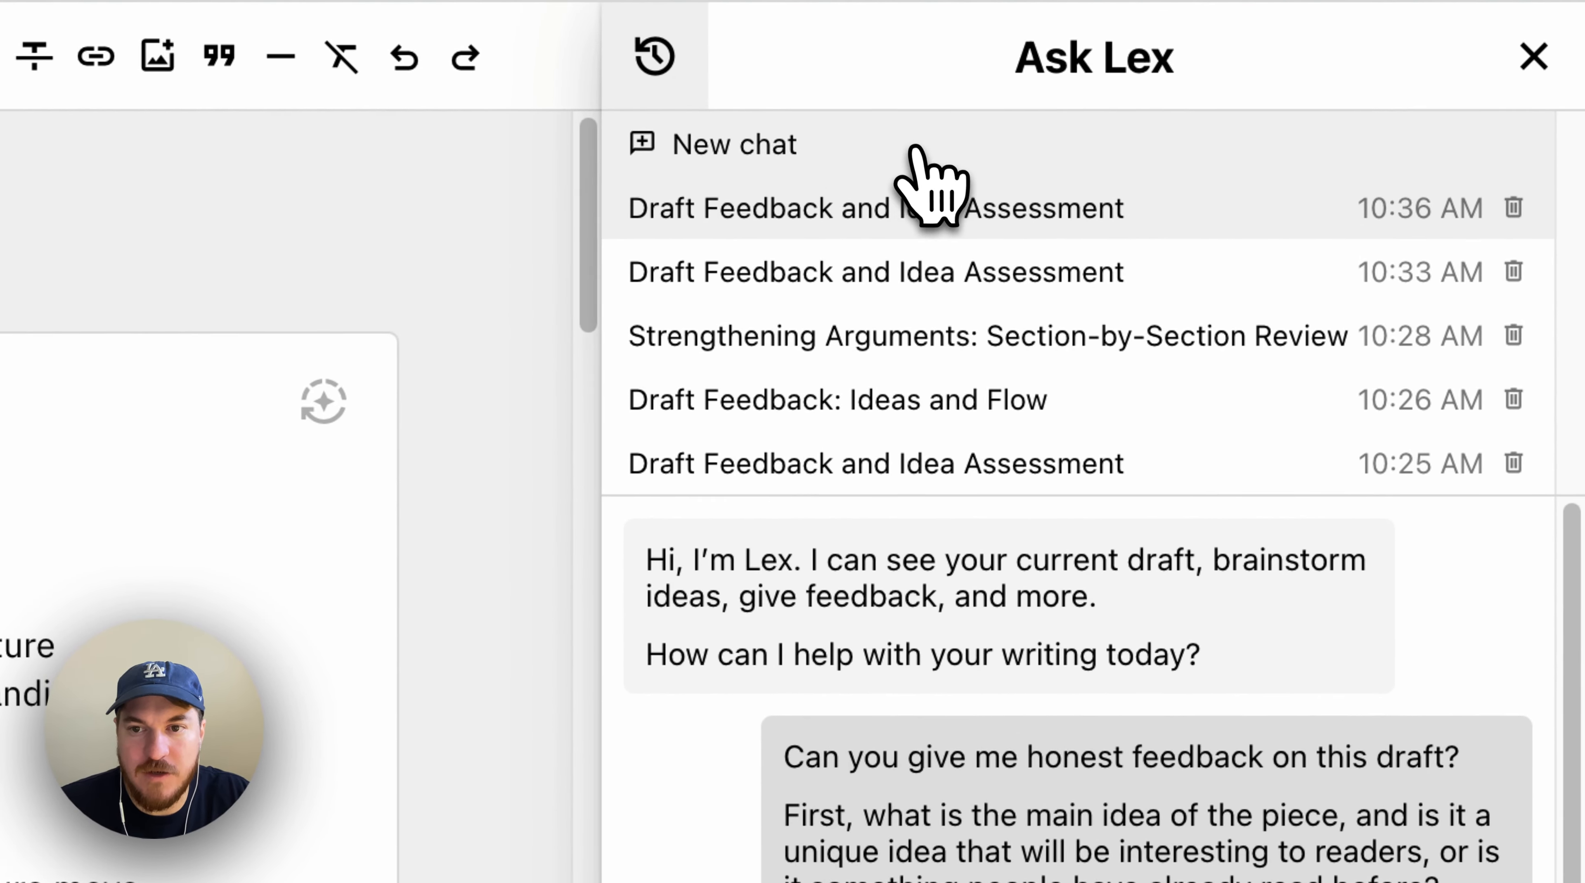
# Start a new chat and send the 'Identify weak arguments' suggestion for a section-by-section review
pyautogui.click(733, 144)
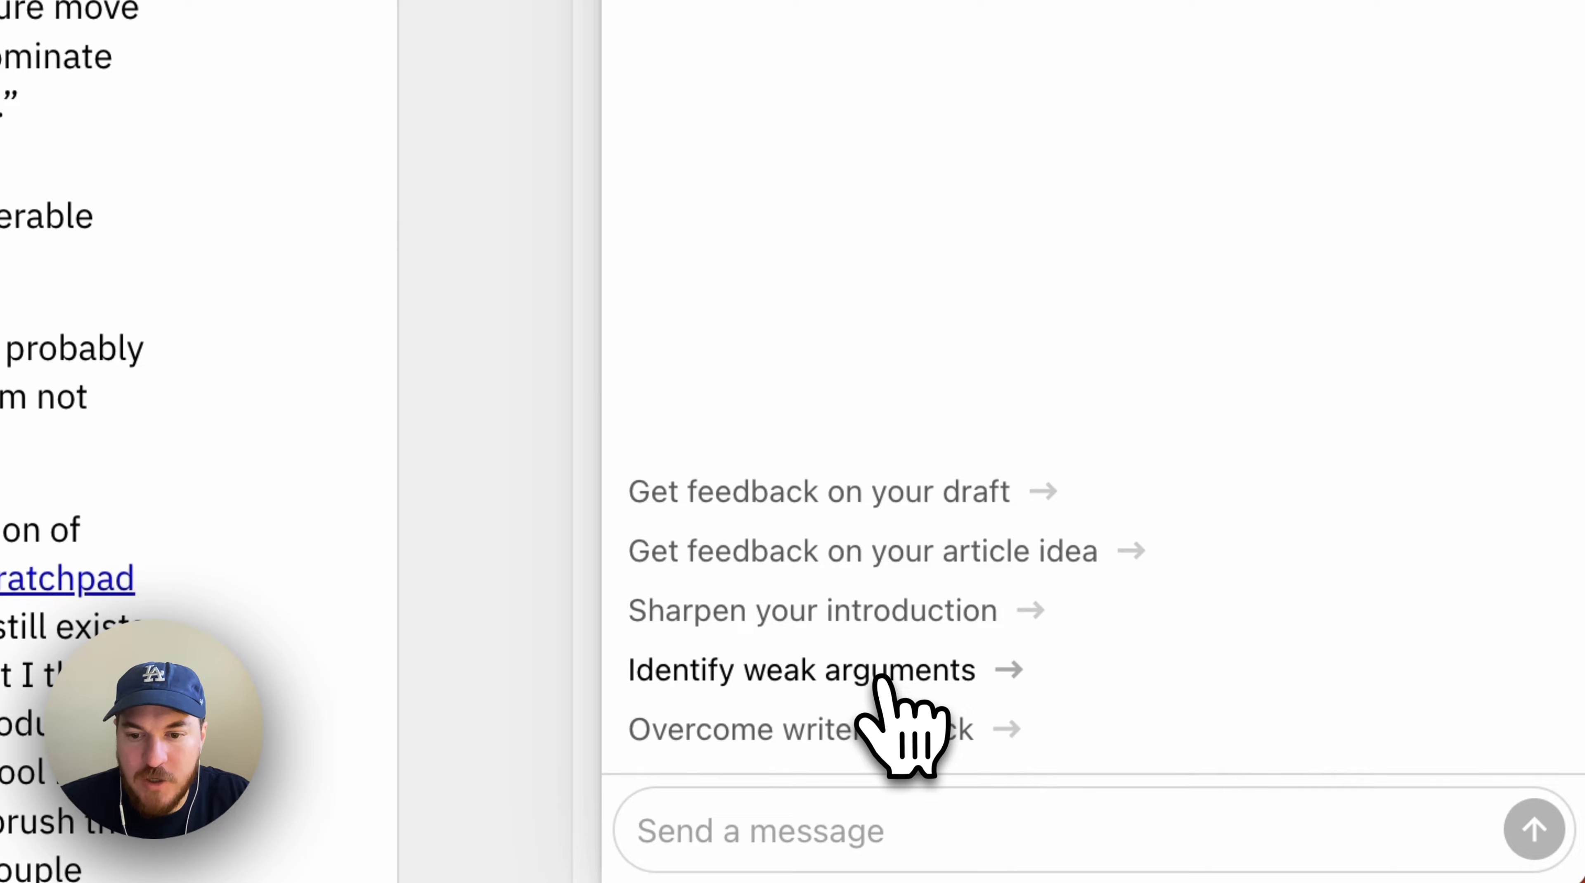
pyautogui.click(800, 669)
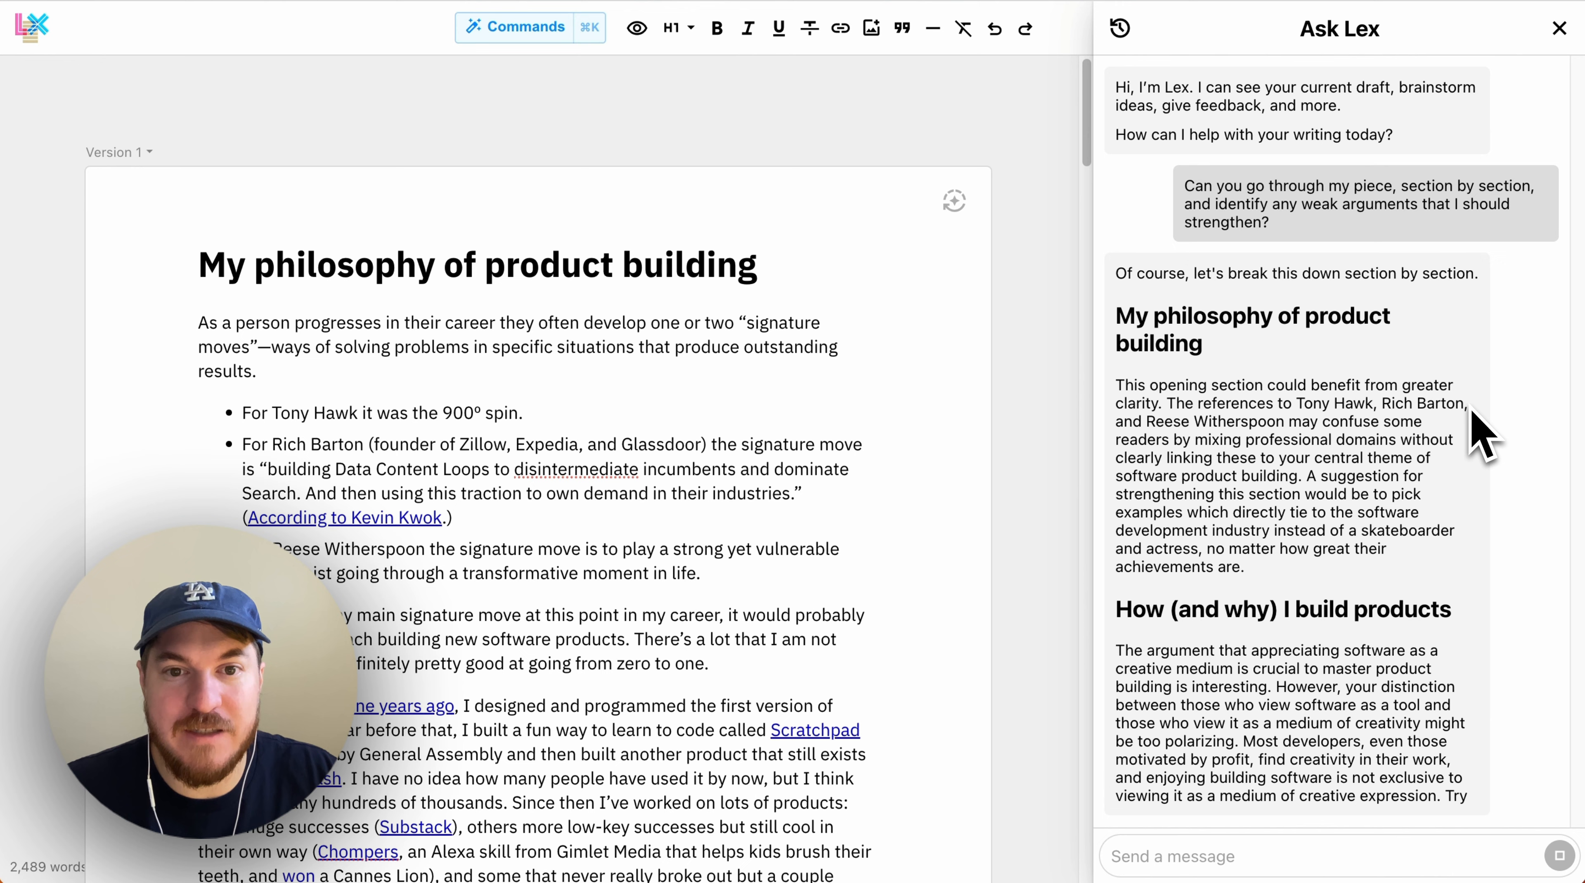
pyautogui.scroll(-3)
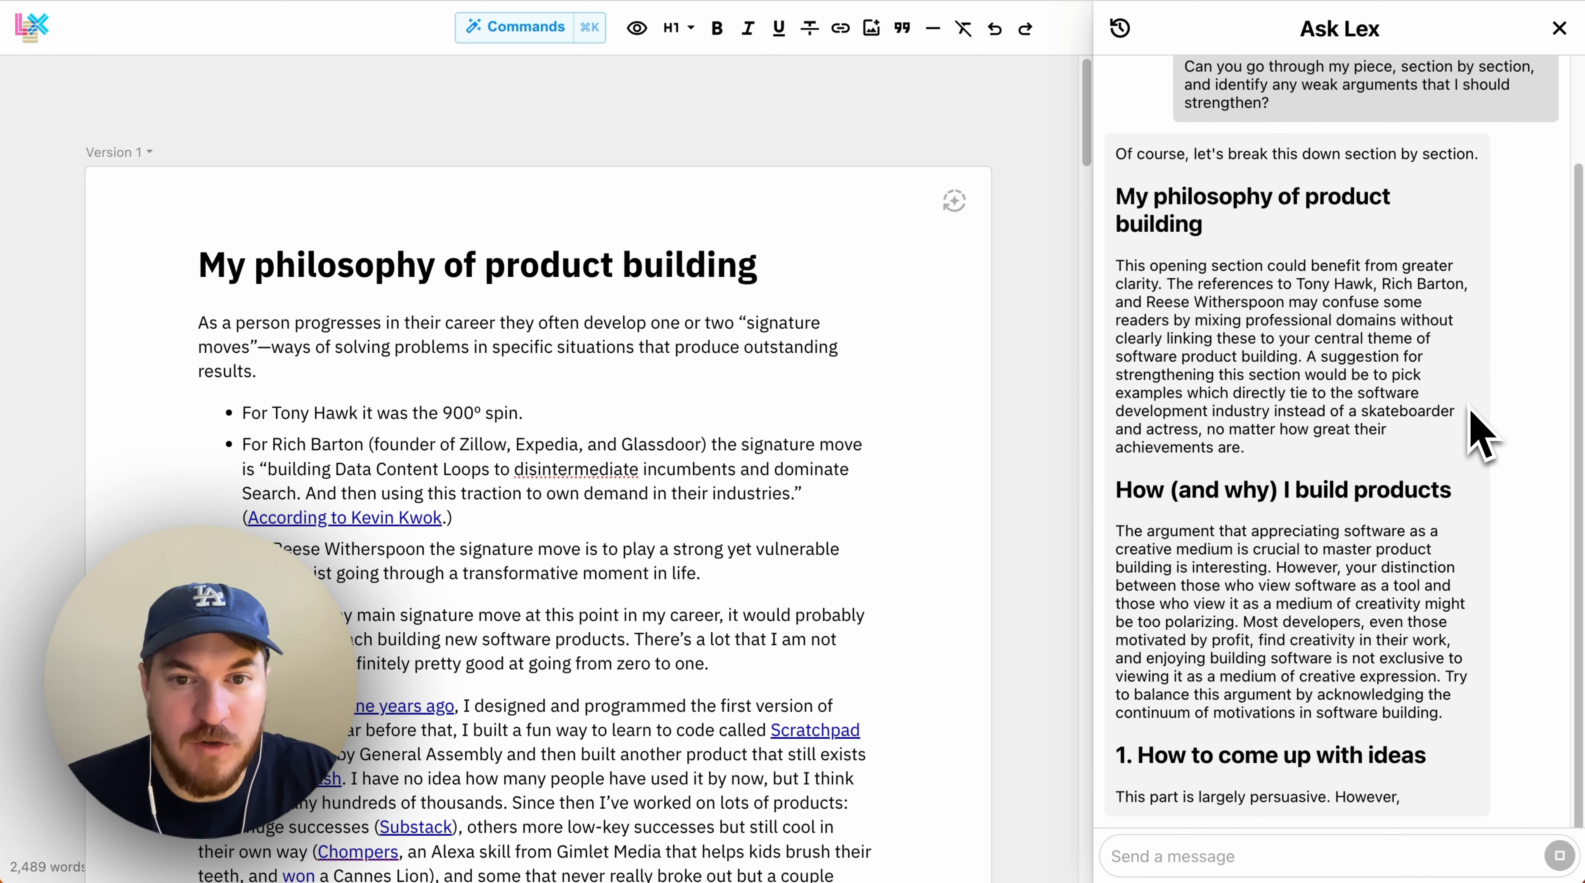
pyautogui.scroll(-3)
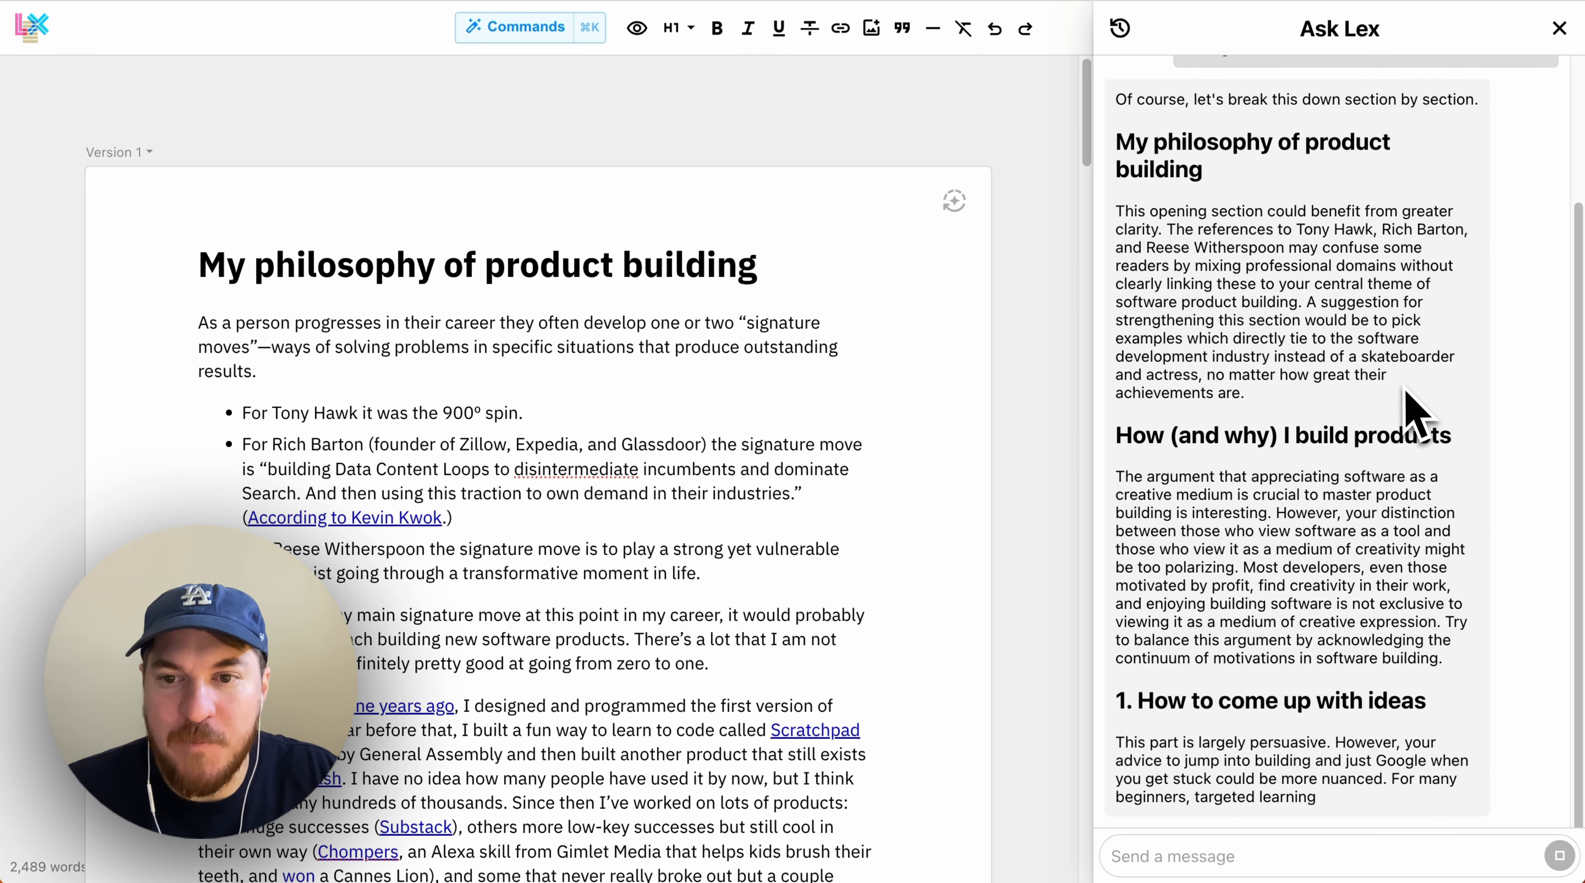
pyautogui.scroll(-3)
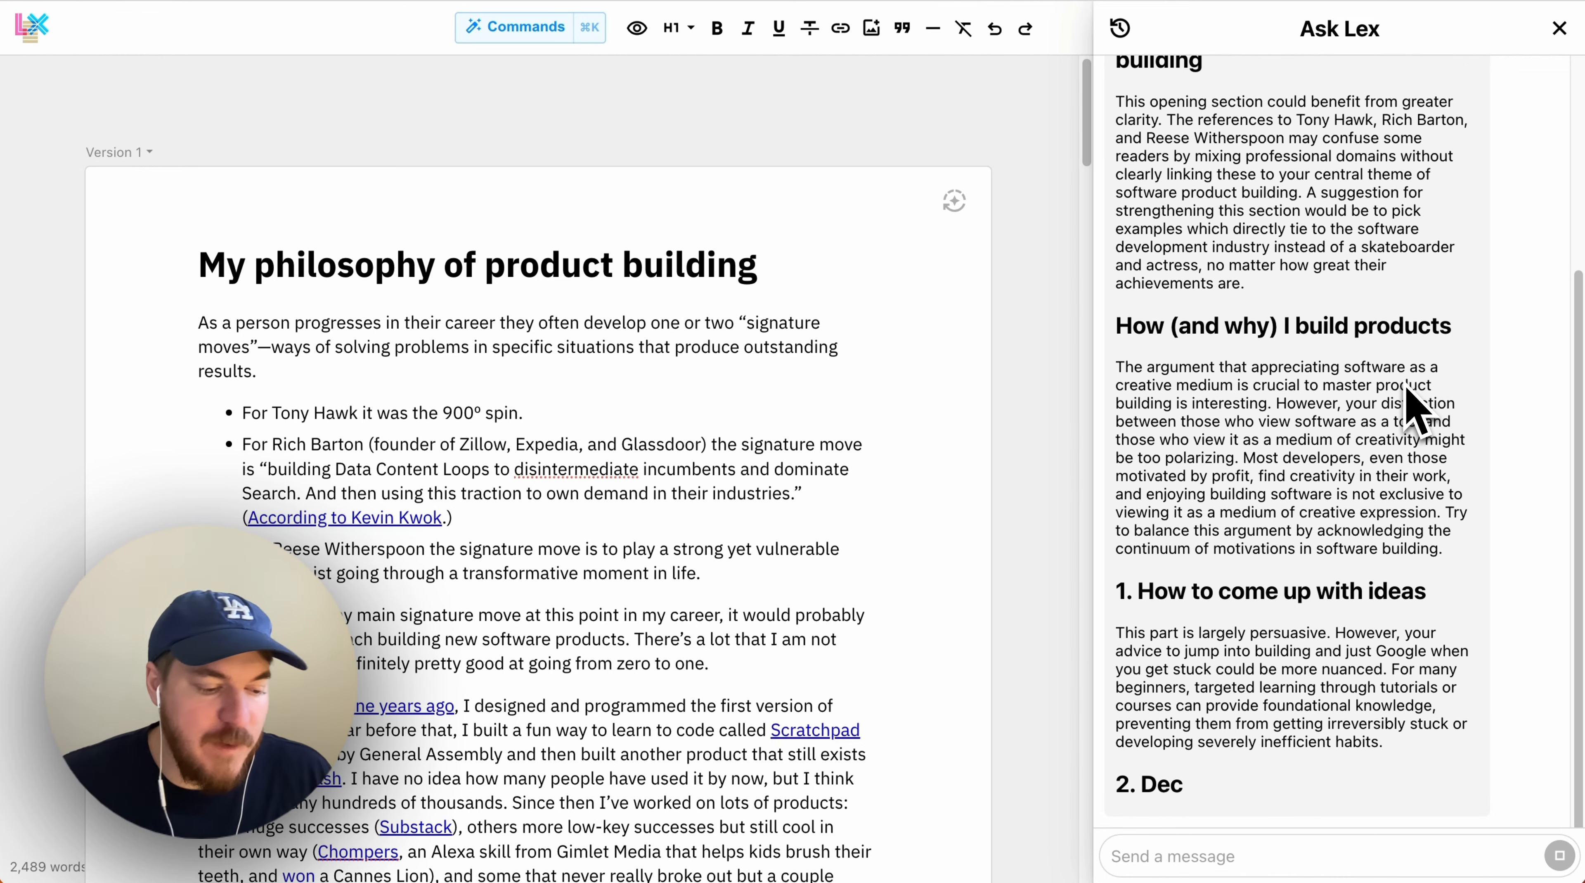
pyautogui.scroll(-3)
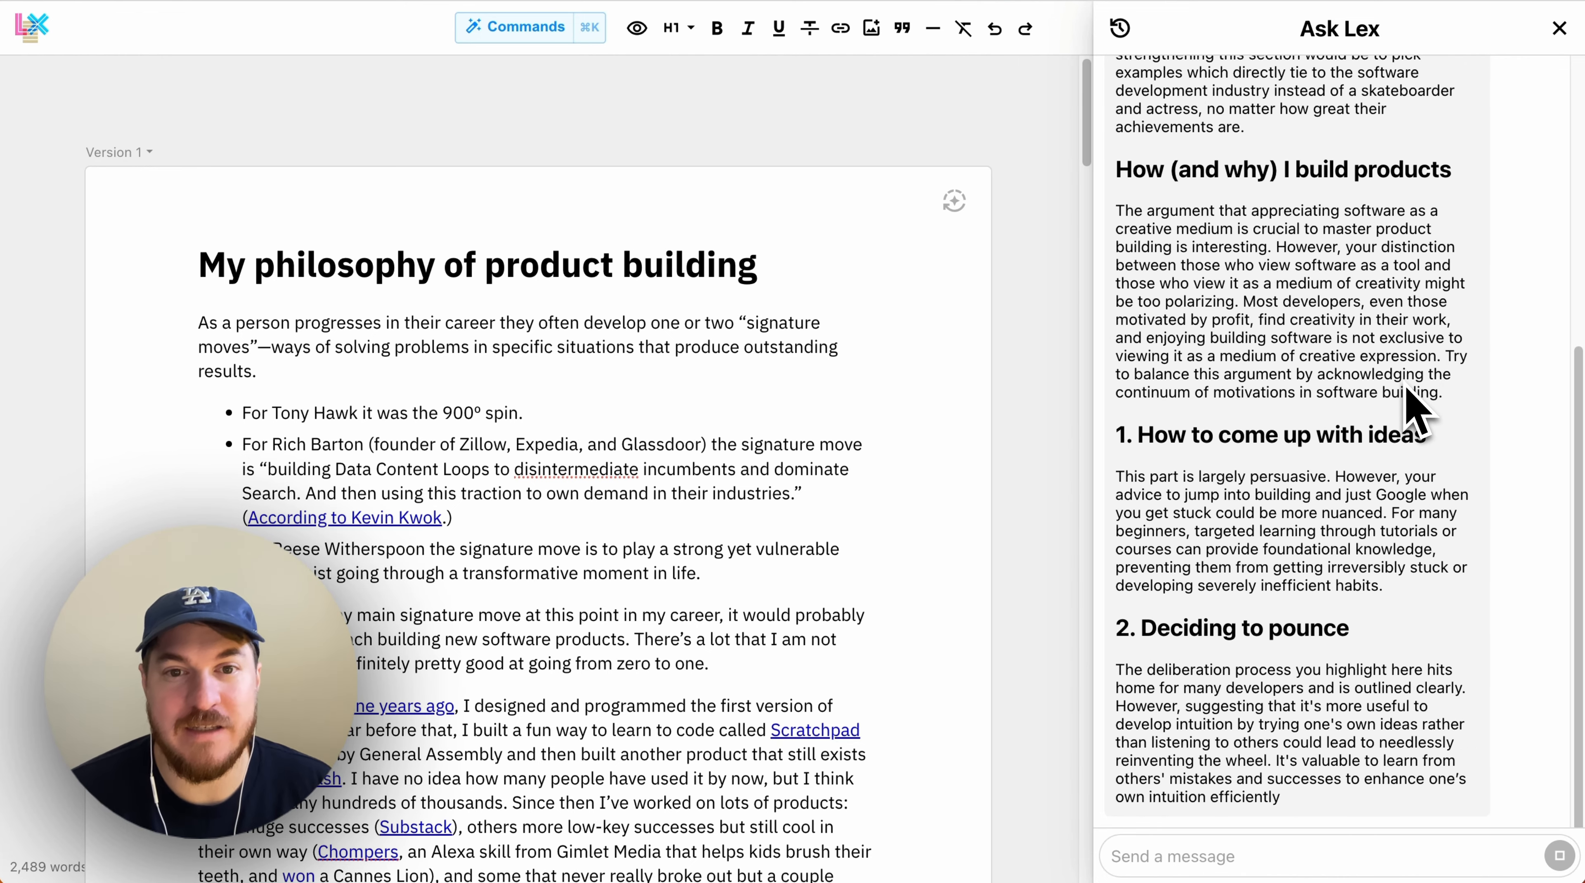
pyautogui.scroll(-3)
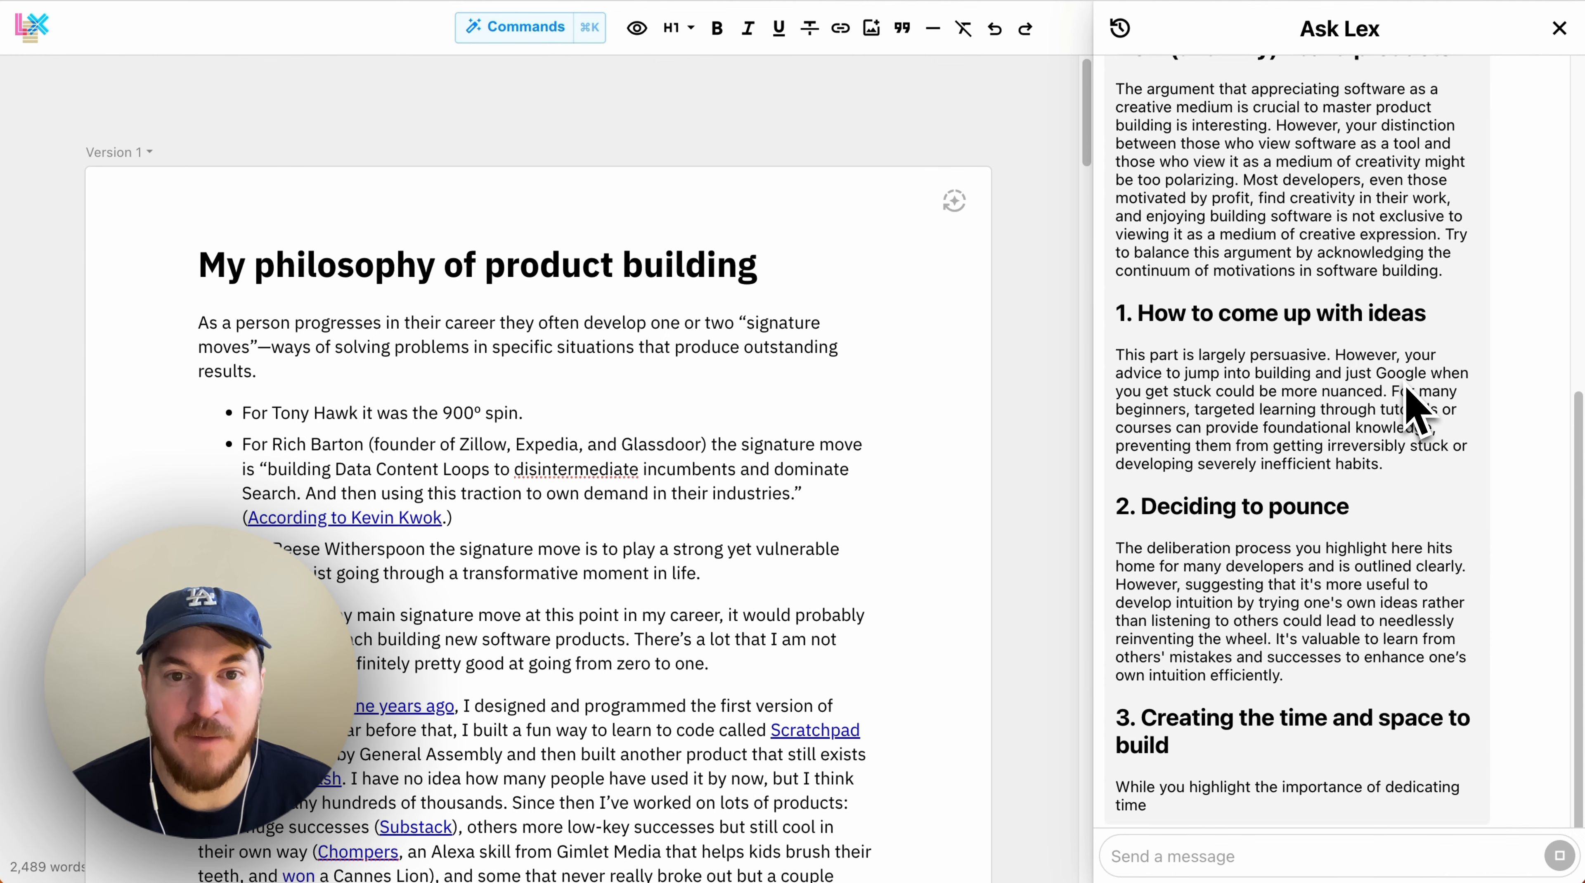
pyautogui.scroll(-3)
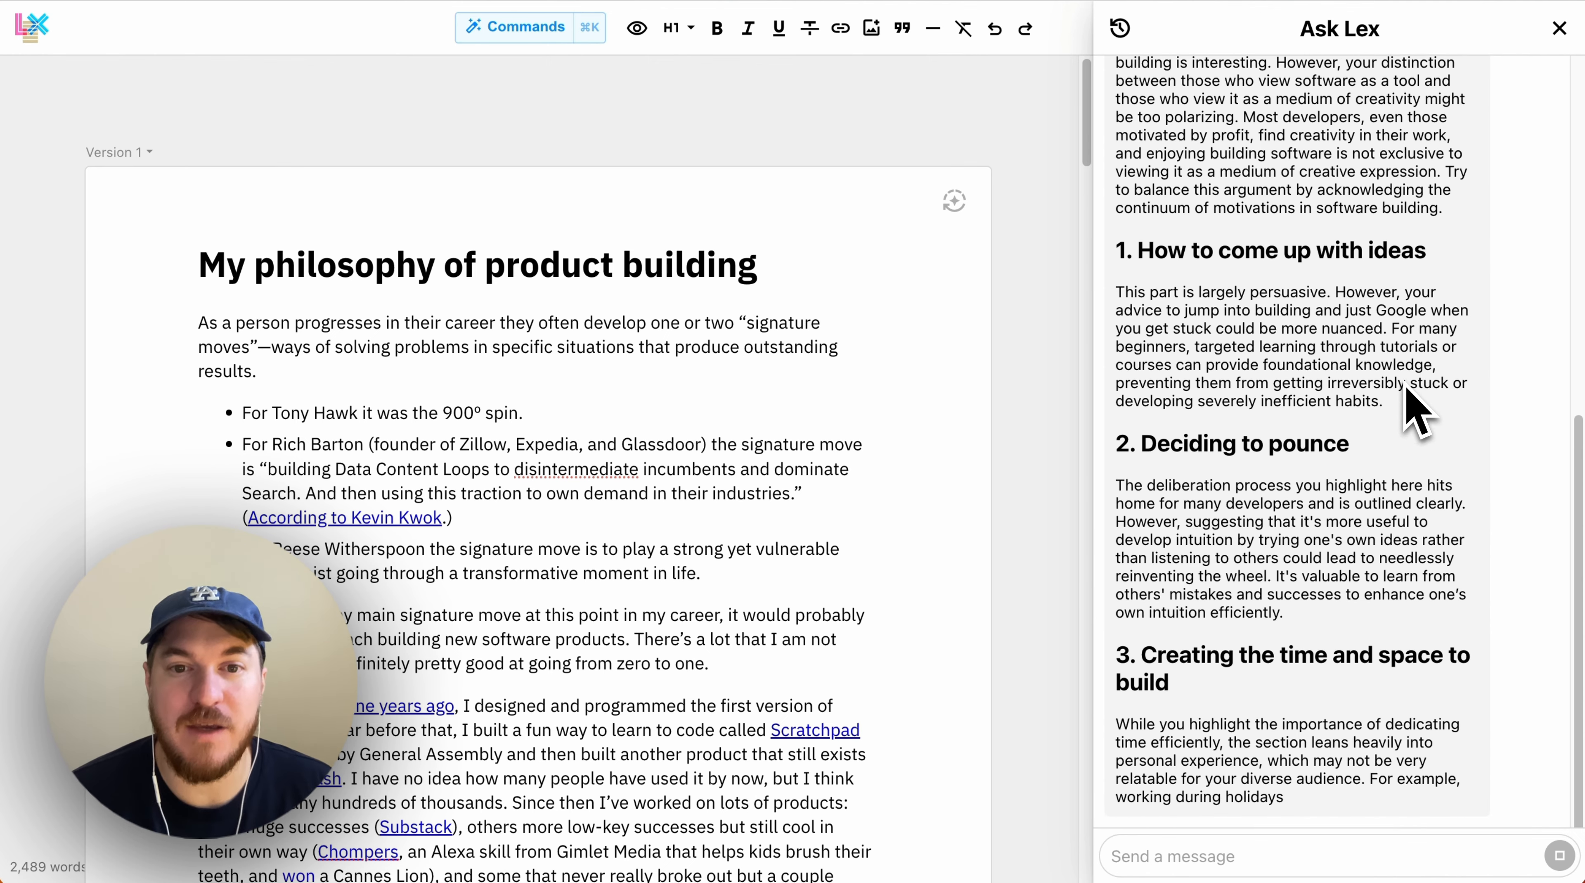
pyautogui.scroll(-3)
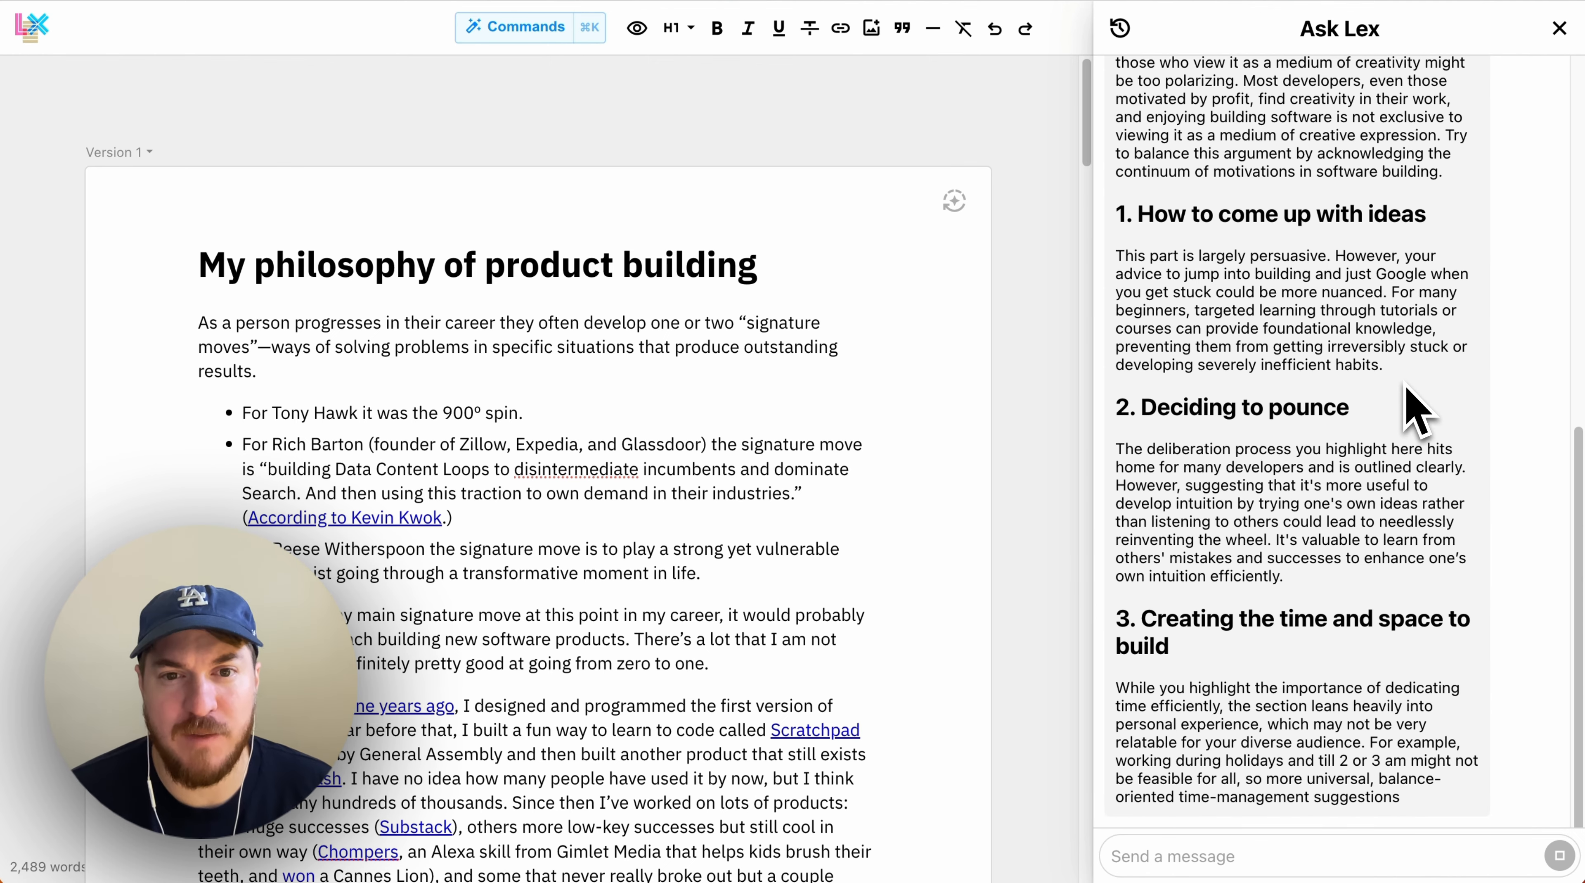
pyautogui.scroll(-3)
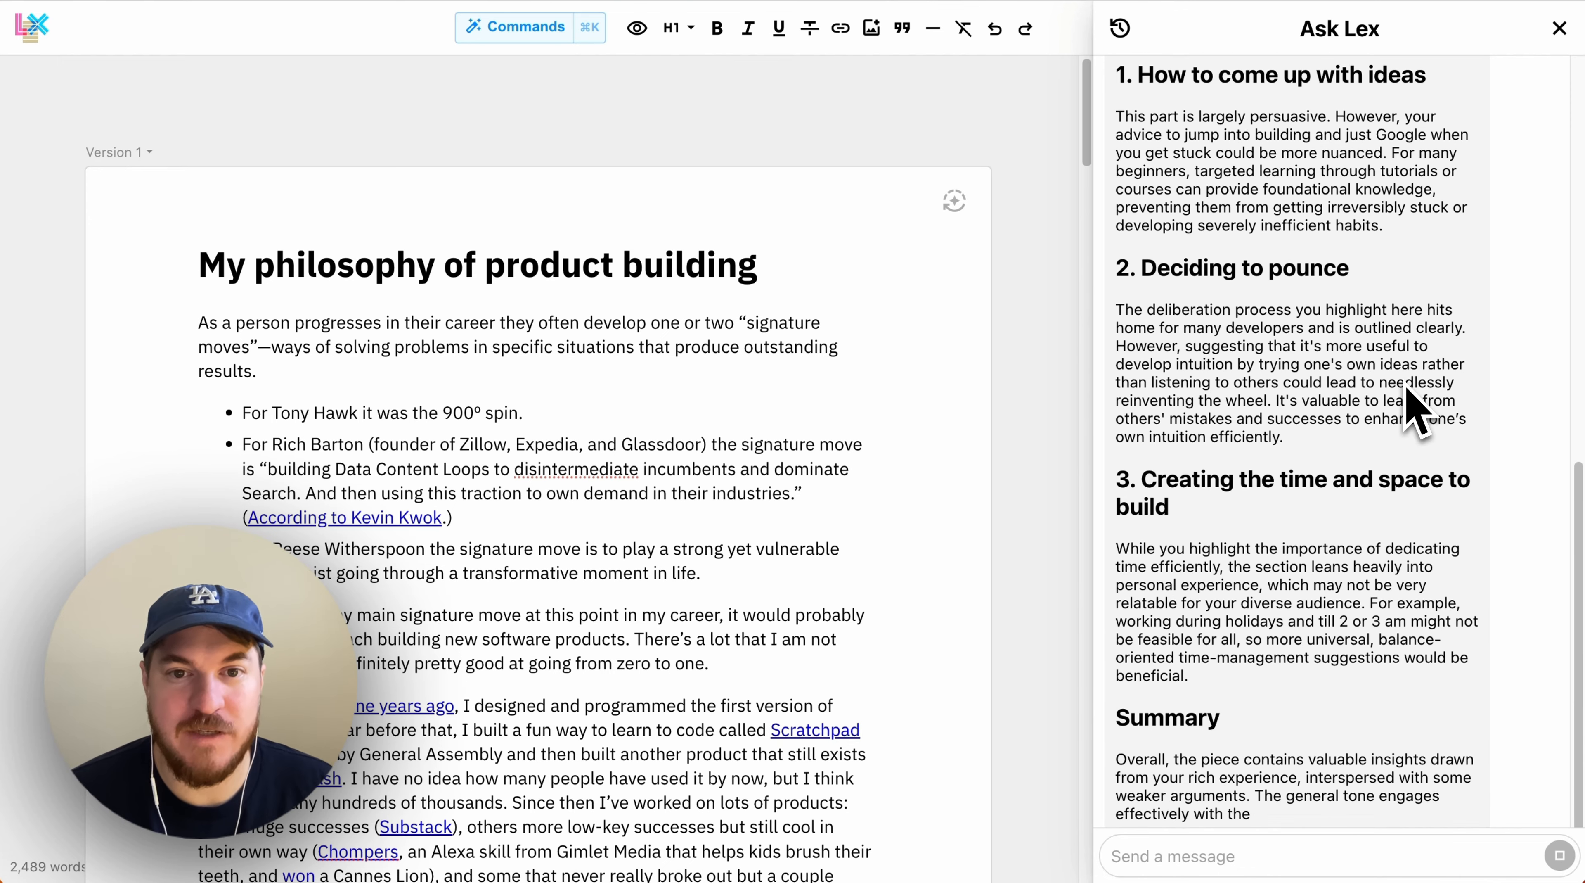
pyautogui.scroll(-3)
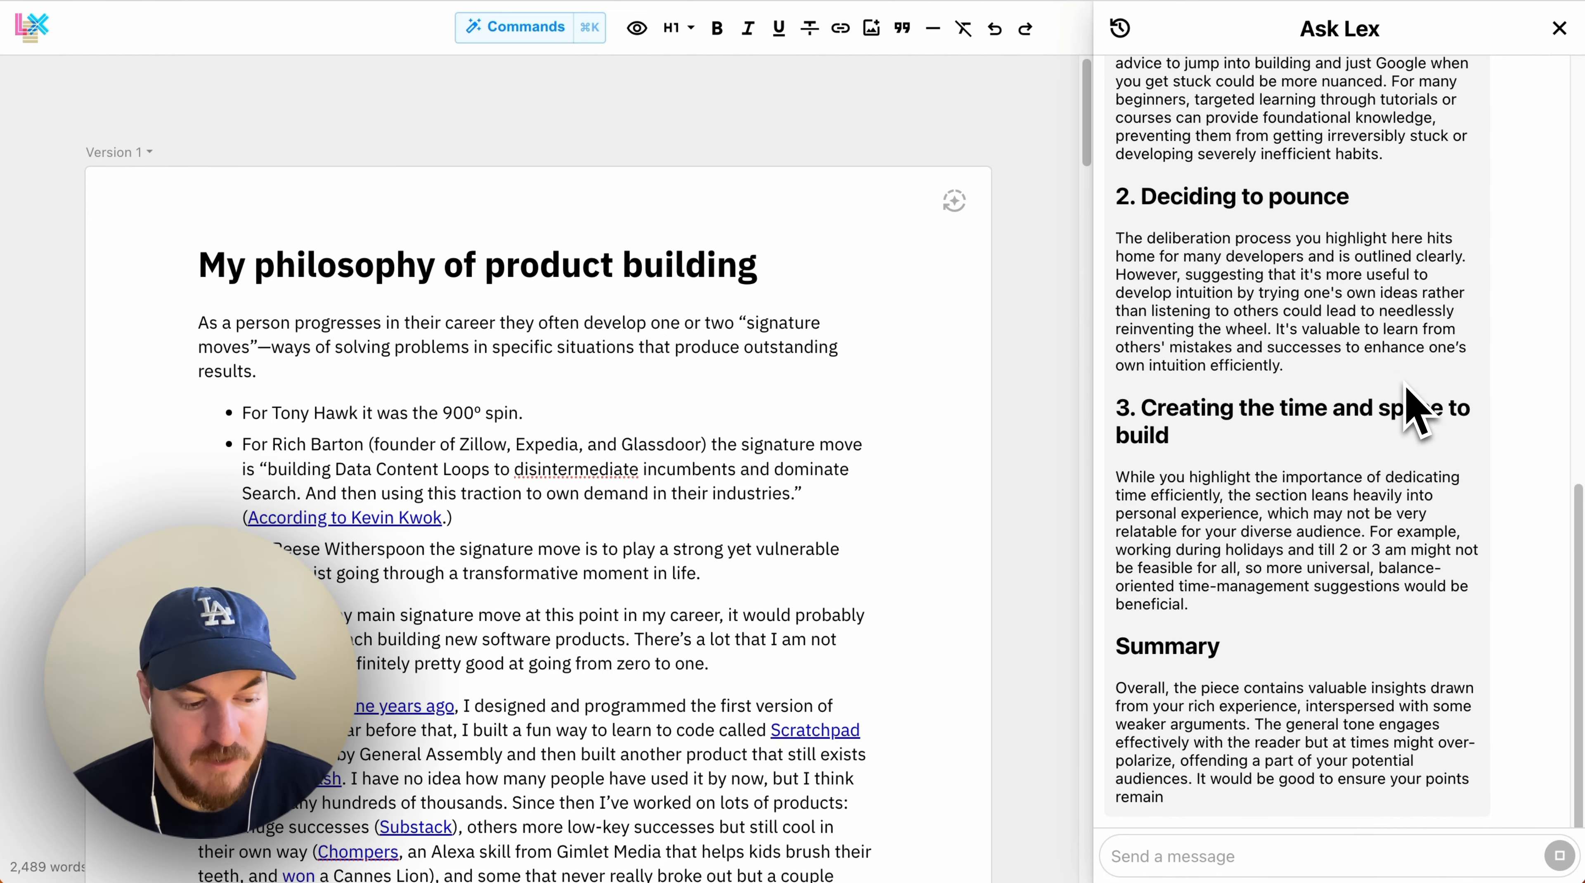
pyautogui.scroll(-3)
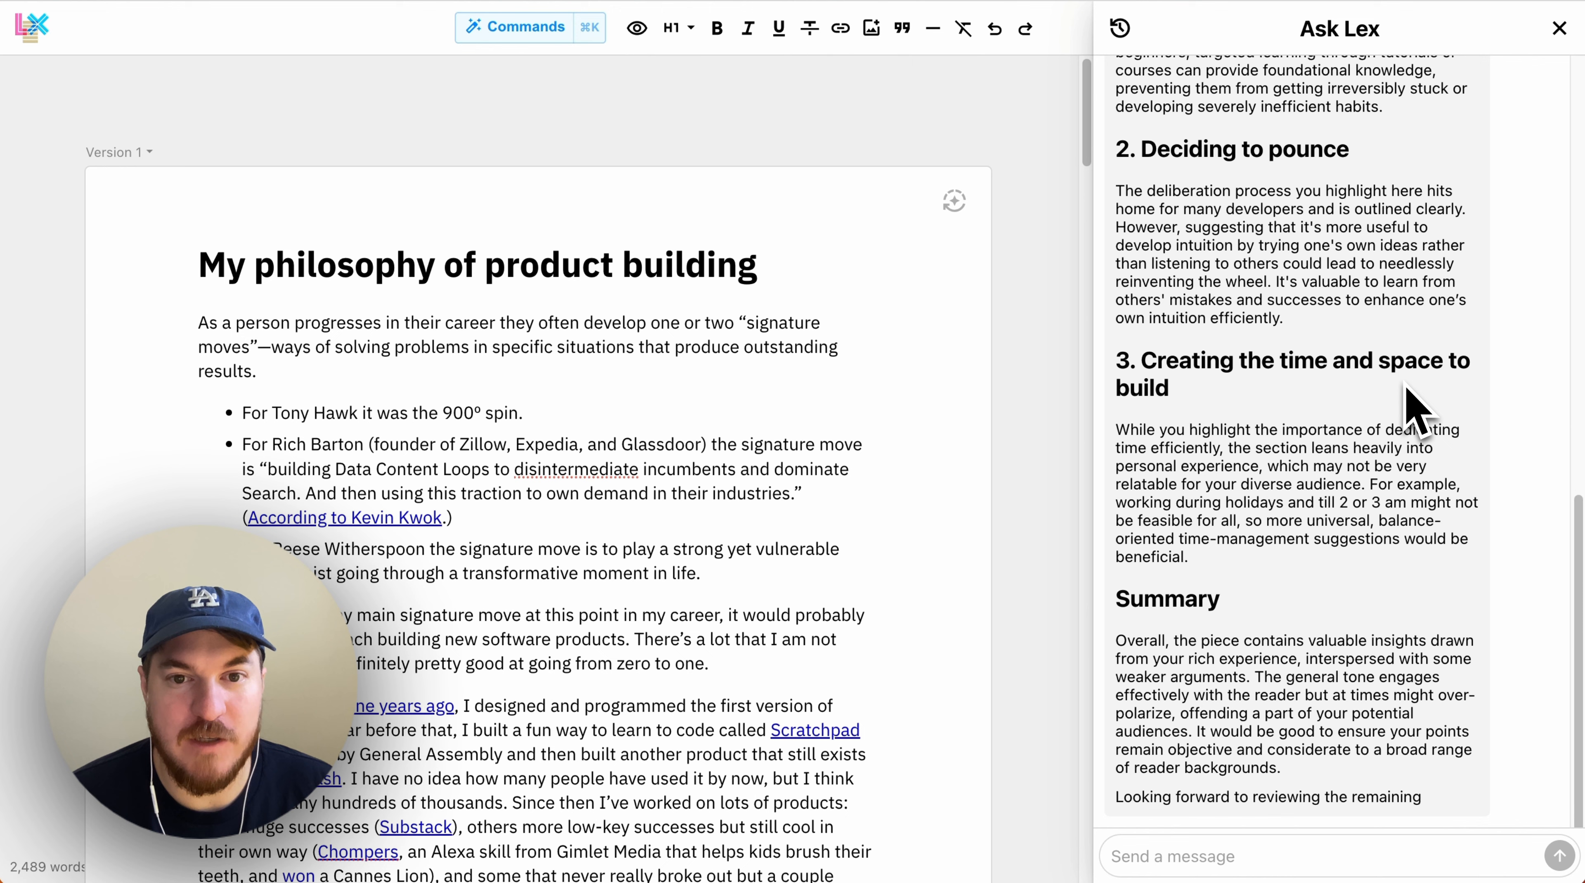
pyautogui.scroll(-3)
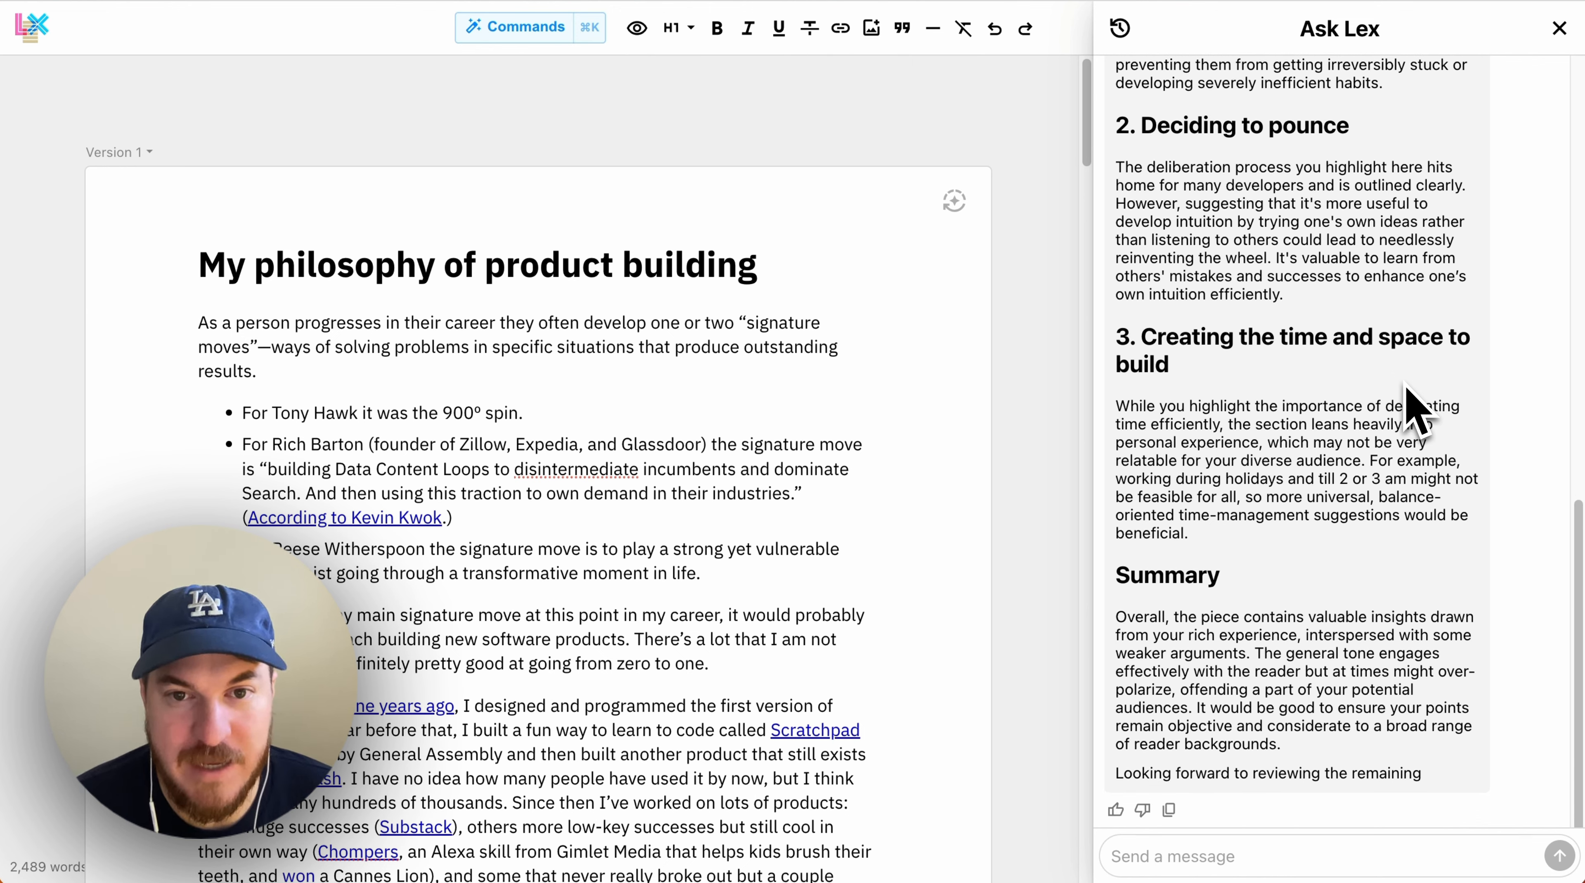